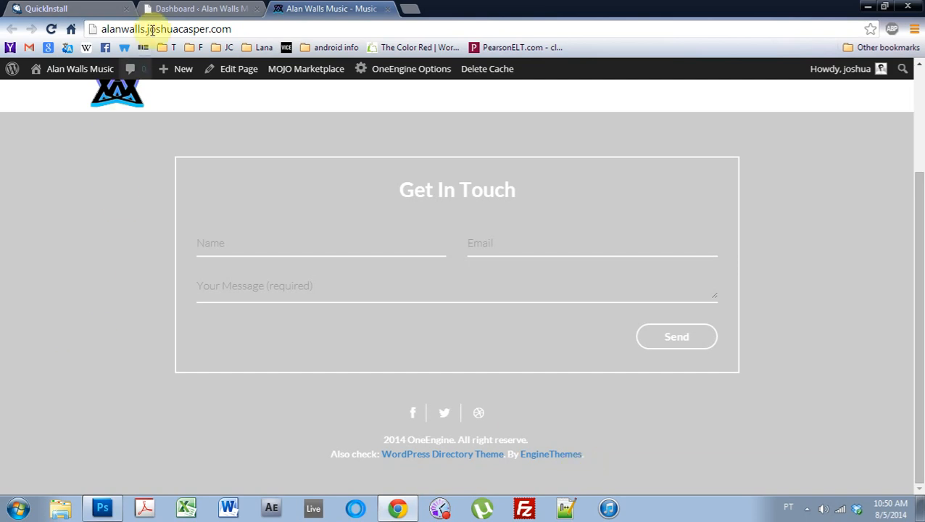
Step: Return from the live site's Get In Touch footer to the admin dashboard
left_click(181, 8)
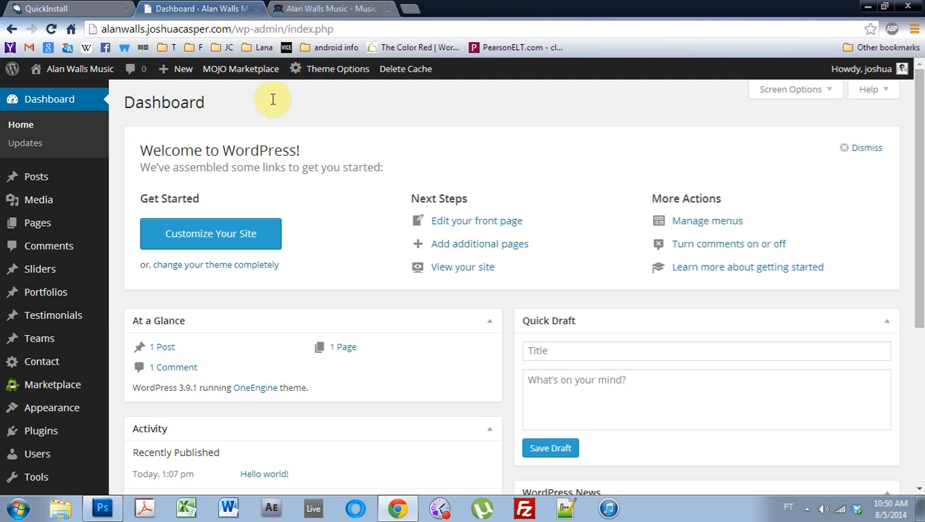
mouse_move(287, 189)
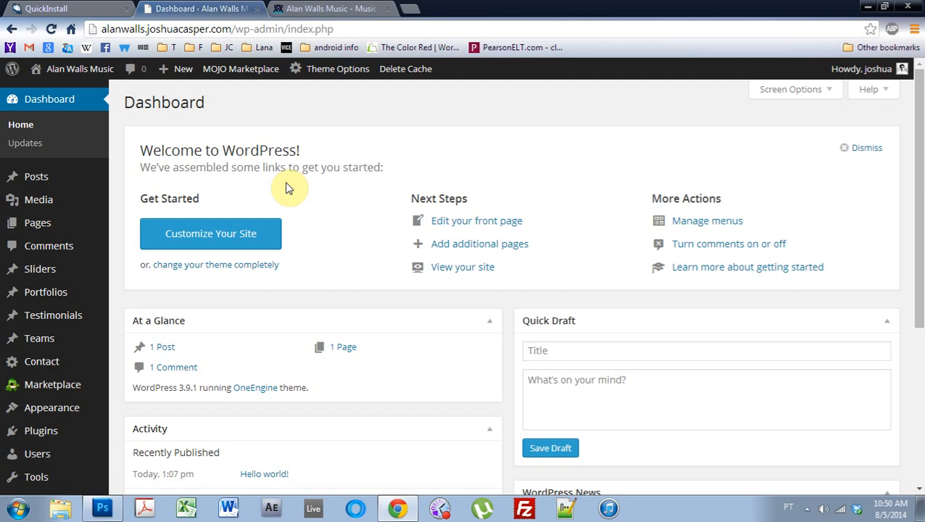
mouse_move(91, 330)
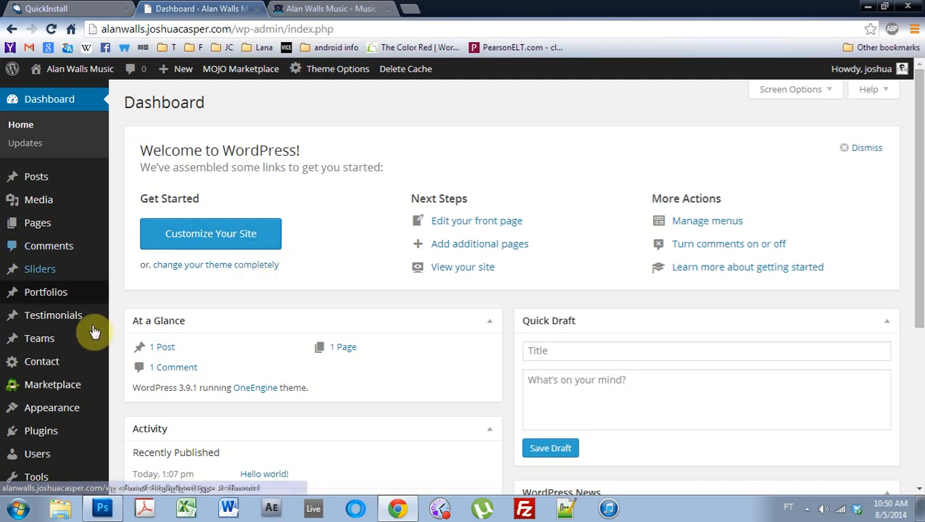
mouse_move(41, 362)
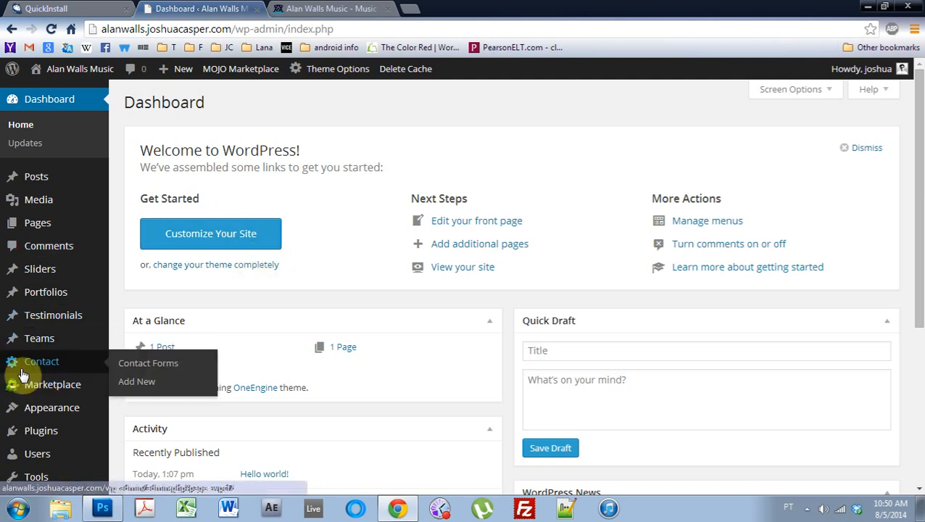
mouse_move(131, 374)
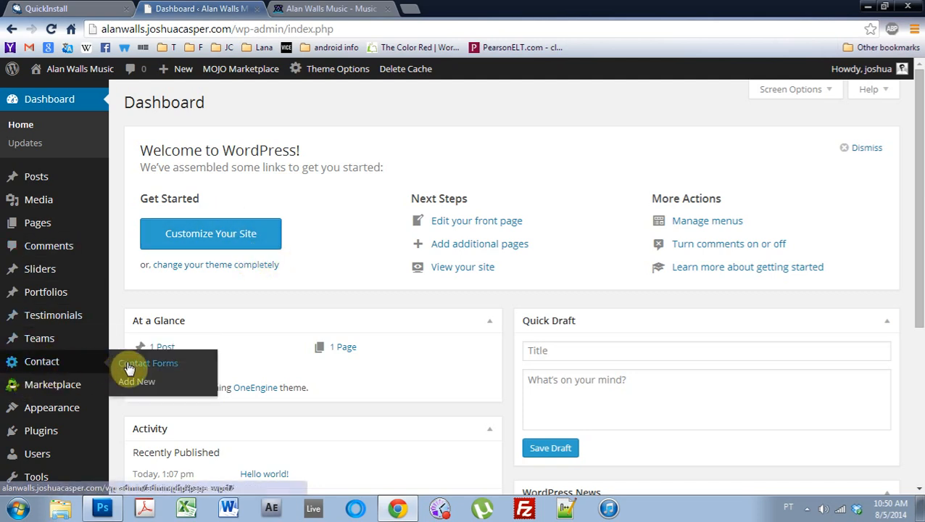
Step: Open Contact form 1 in Contact Form 7 and compare its markup with the live site's form
left_click(148, 362)
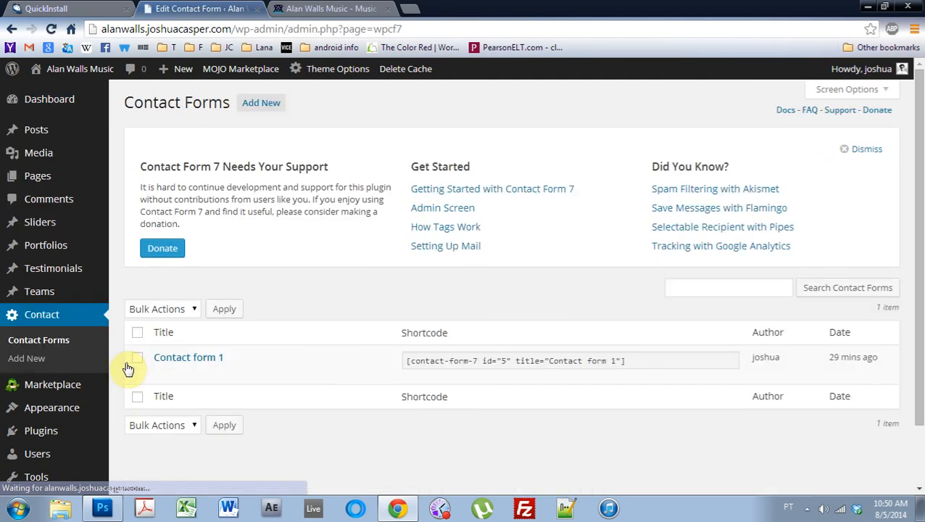
mouse_move(174, 283)
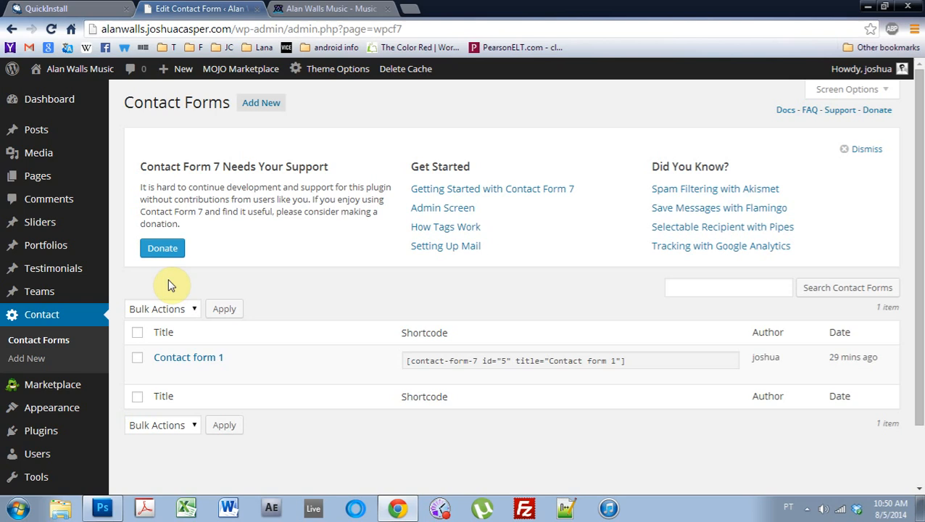
mouse_move(166, 295)
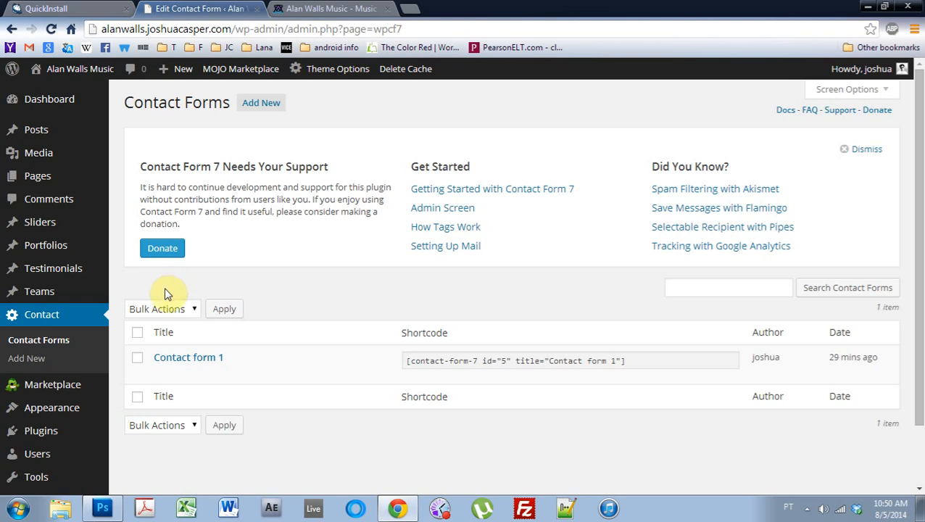
mouse_move(168, 287)
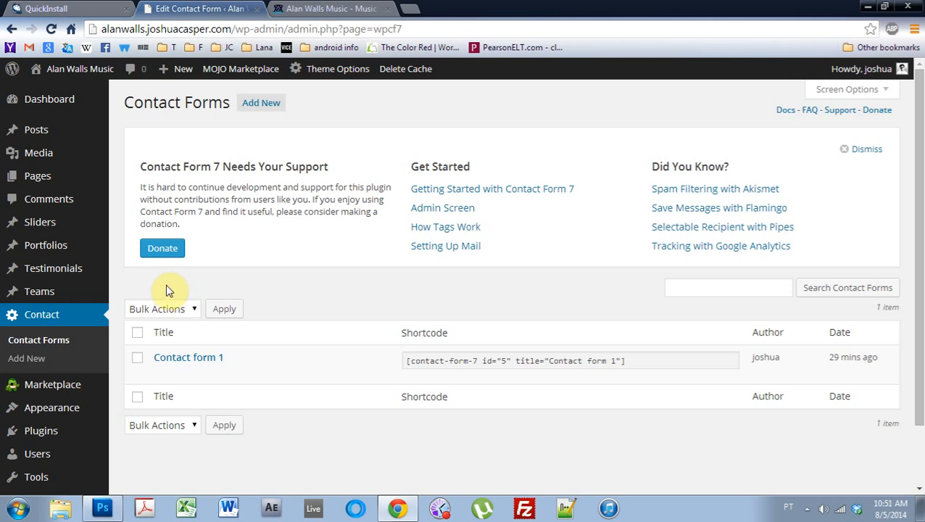
mouse_move(189, 357)
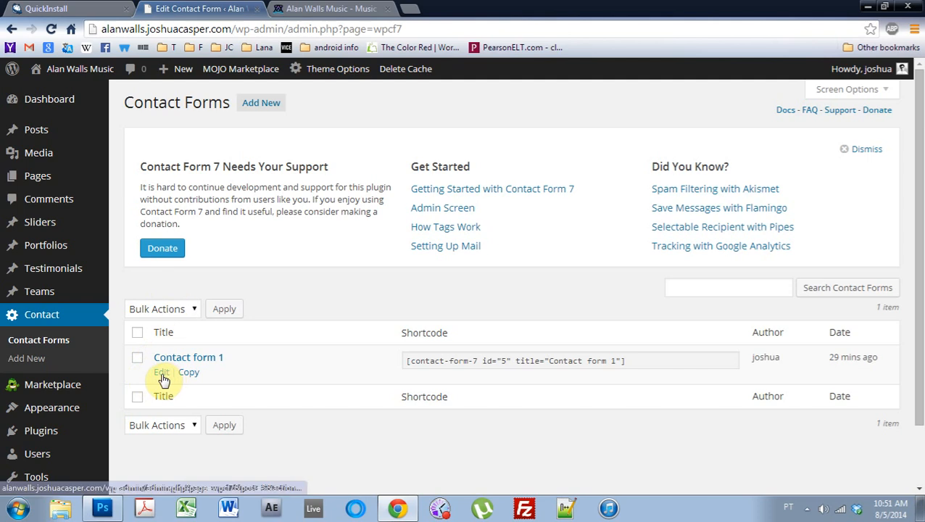
left_click(161, 371)
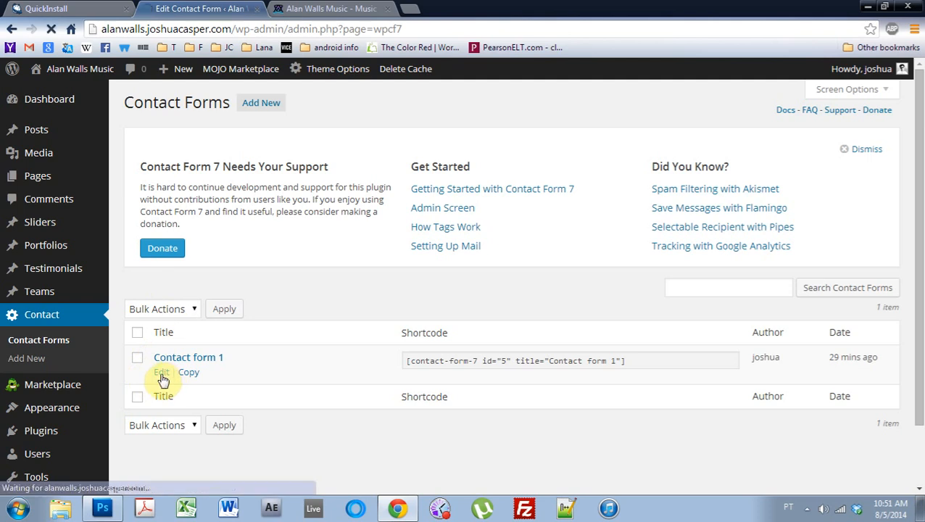
left_click(161, 371)
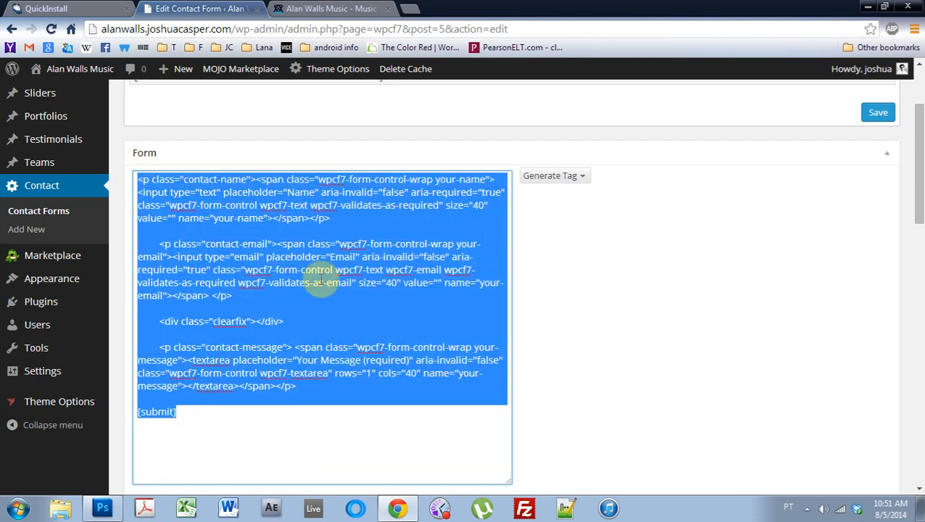
left_click(328, 9)
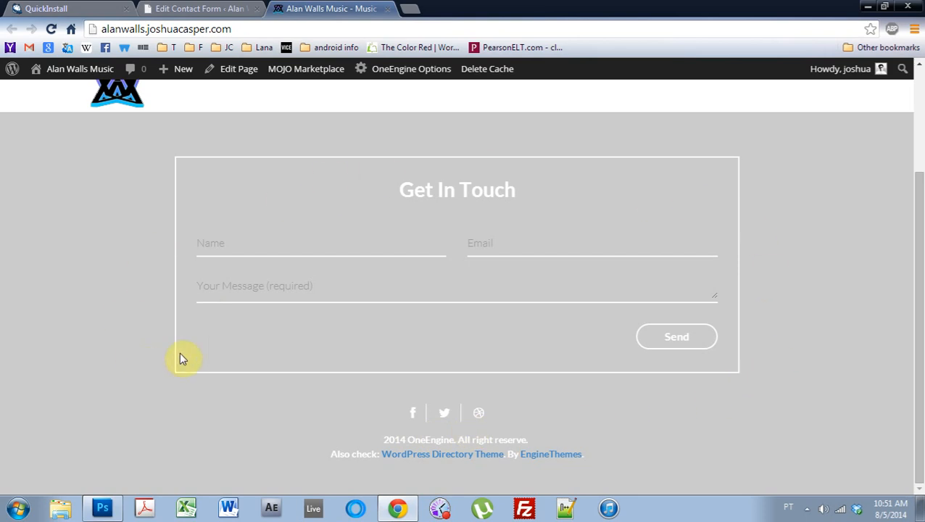
left_click(188, 9)
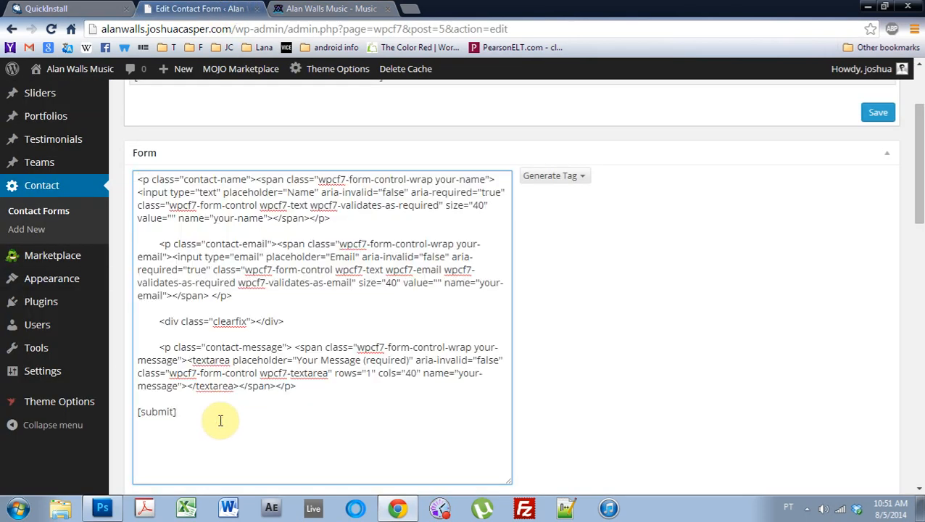
mouse_move(229, 420)
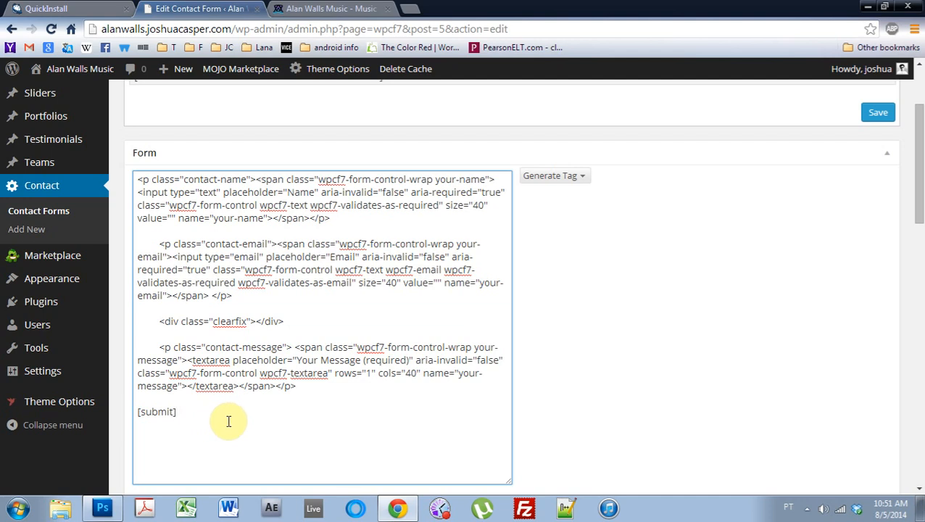
scroll("down", 3)
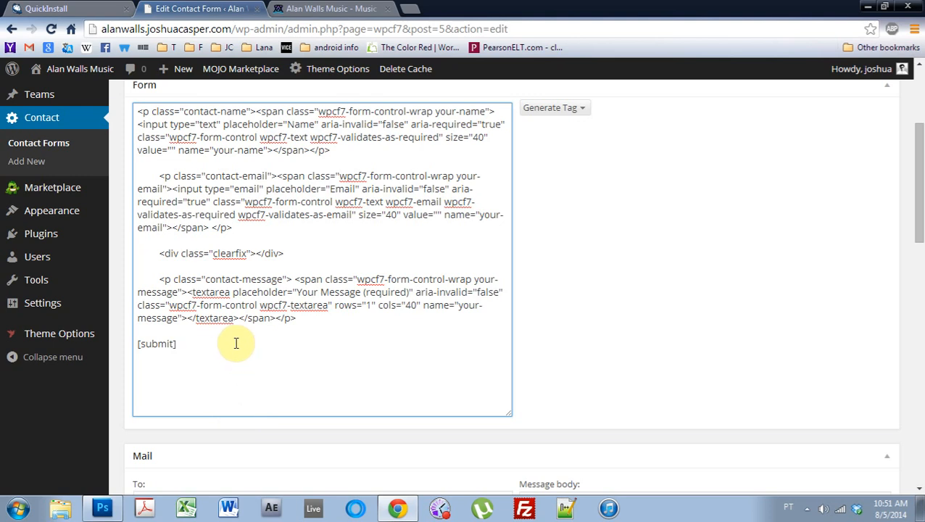
scroll("down", 3)
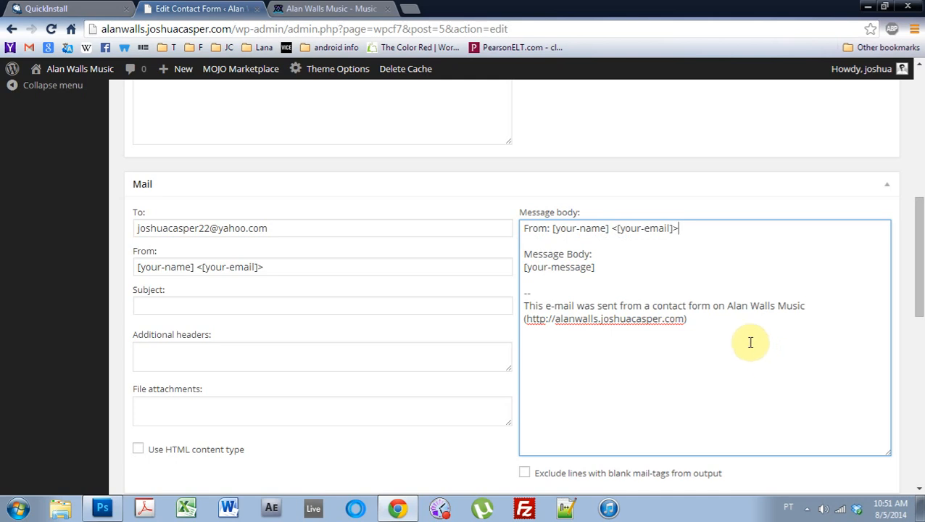
mouse_move(679, 272)
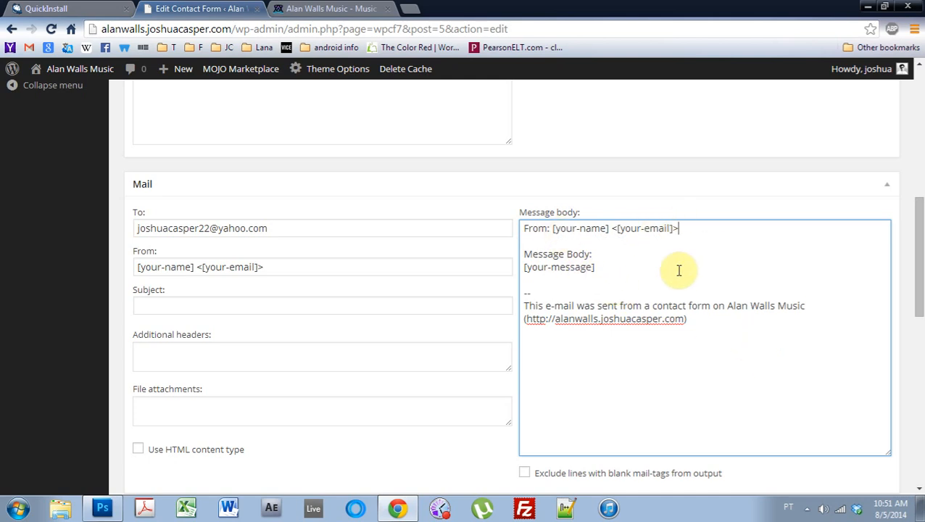
mouse_move(281, 213)
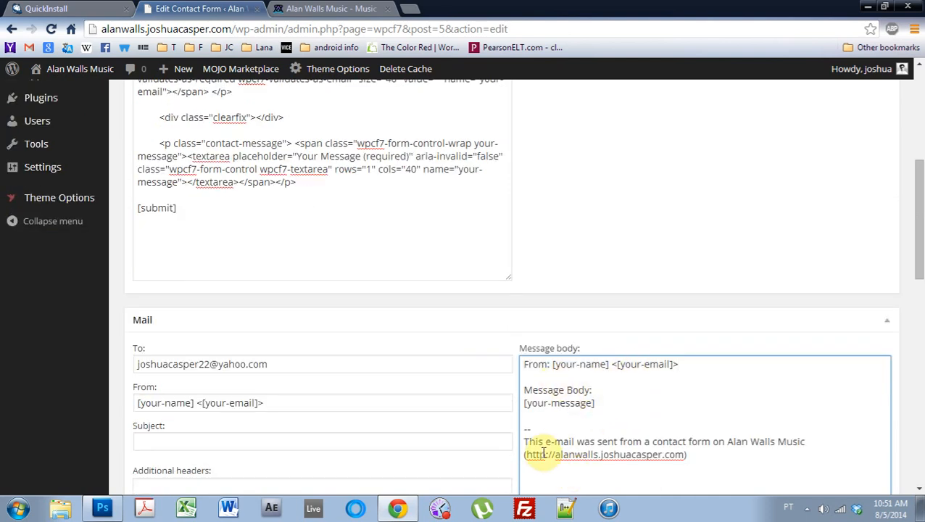
mouse_move(669, 450)
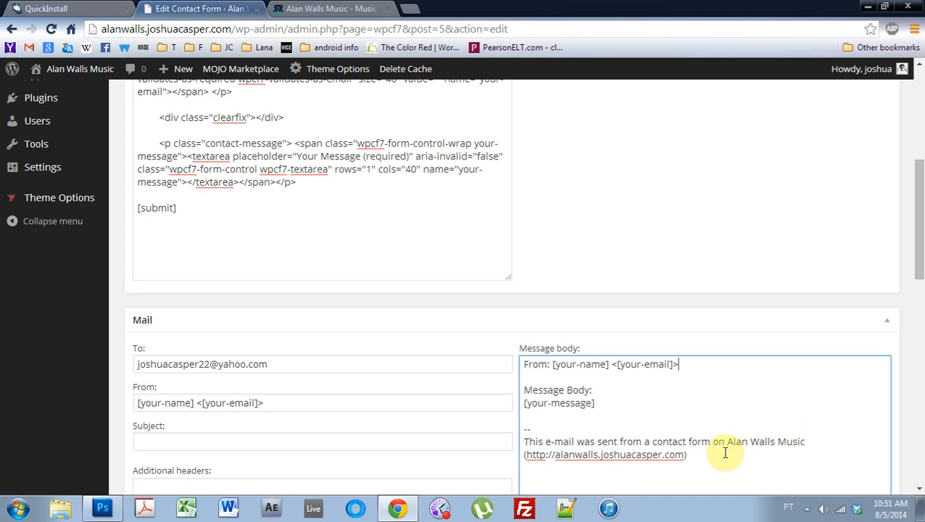
scroll("down", 3)
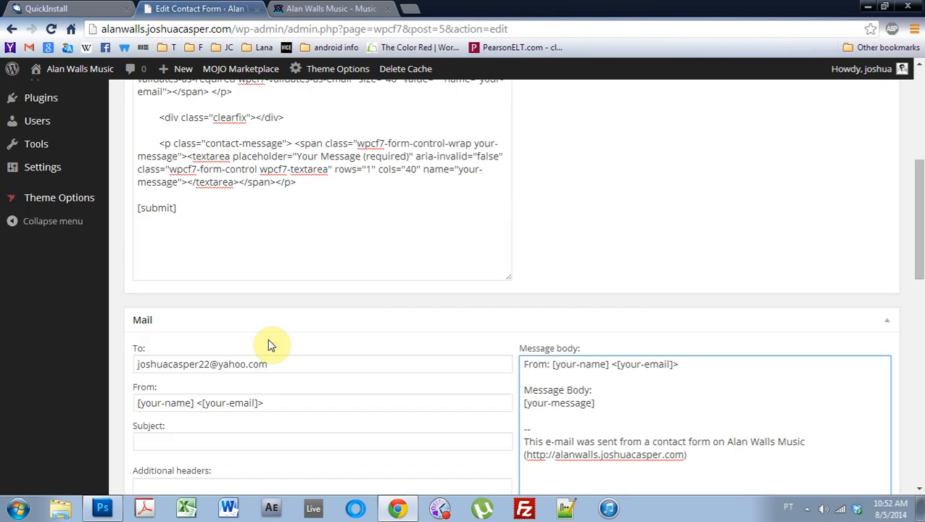
scroll("up", 3)
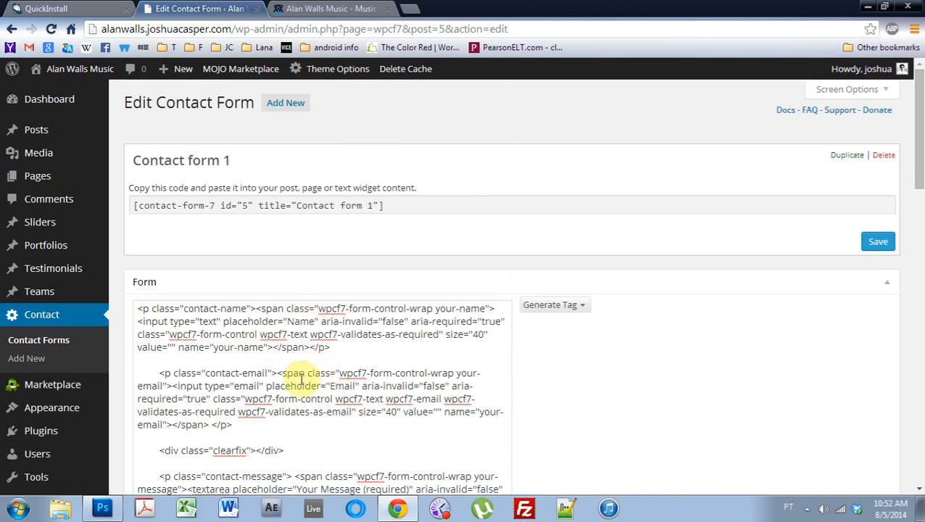
scroll("down", 3)
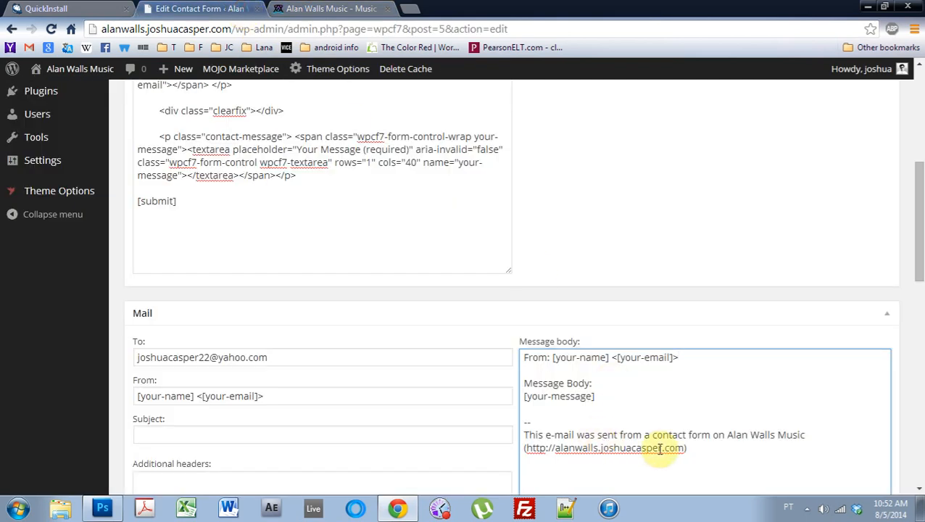
Step: Select the Contact form 1 shortcode, save the form and head to OneEngine Theme Options
triple_click(582, 357)
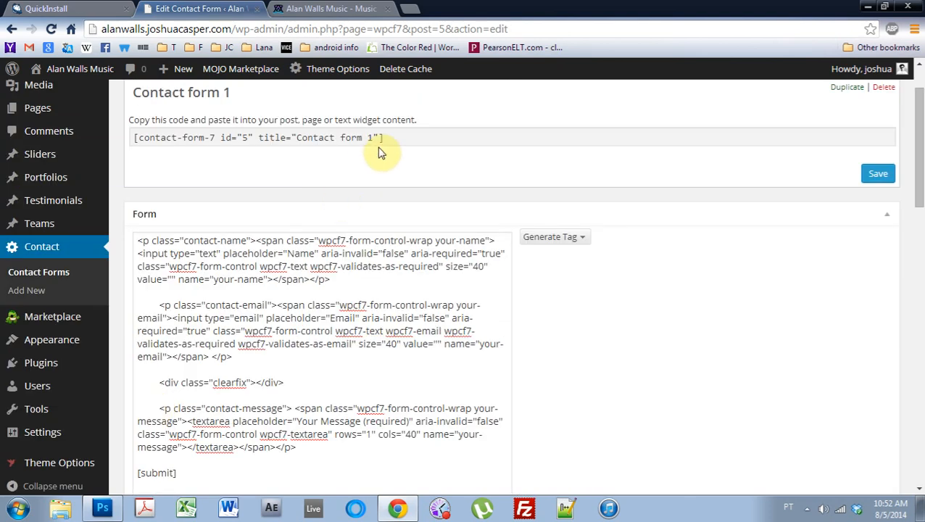
triple_click(258, 137)
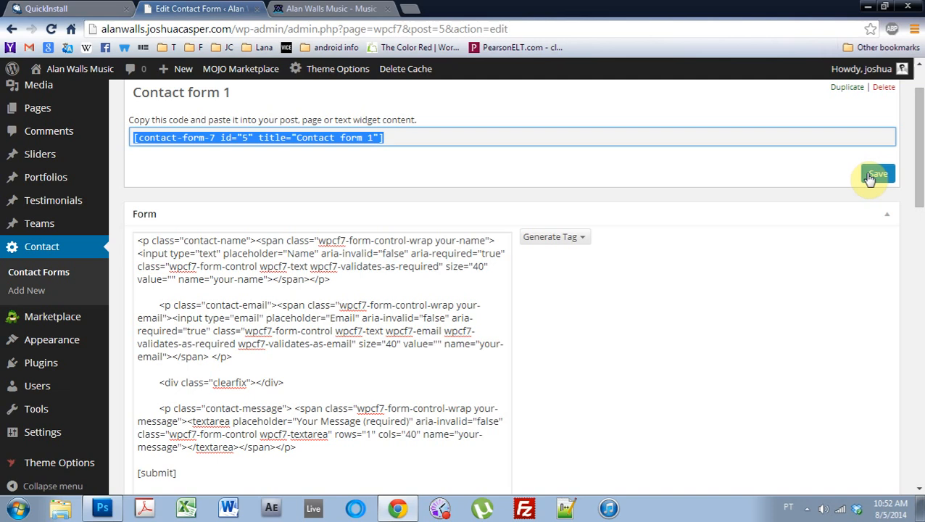
left_click(879, 174)
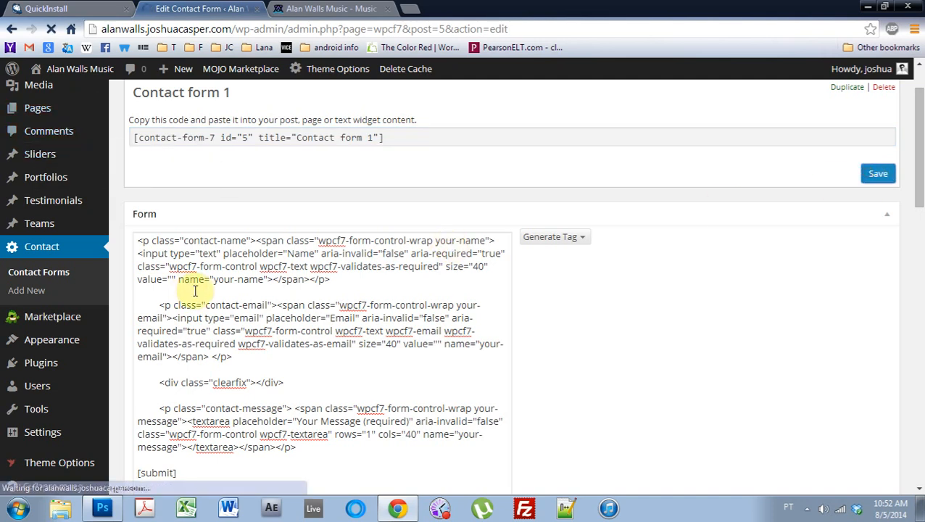
left_click(877, 174)
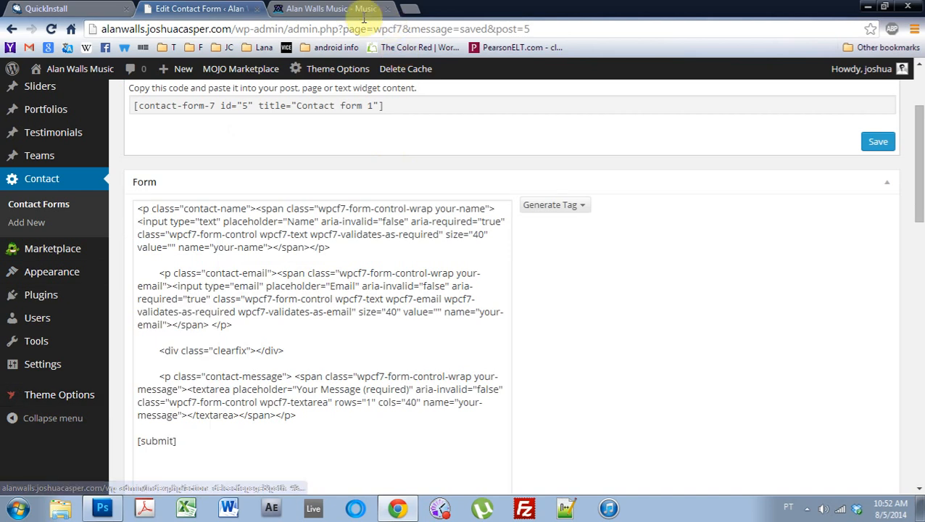
left_click(58, 395)
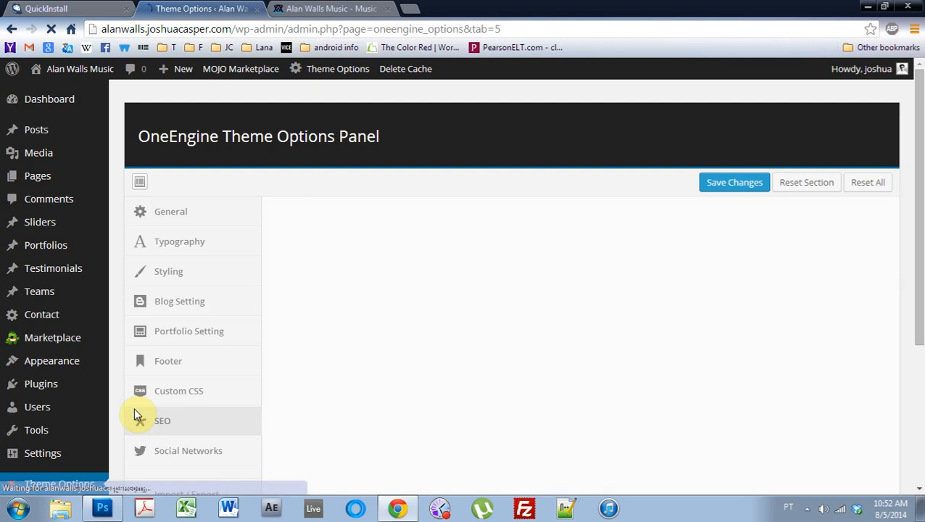
Step: Replace the Footer copyright with '2014 JoshuaCasper.com. All rights reserved.'
left_click(169, 361)
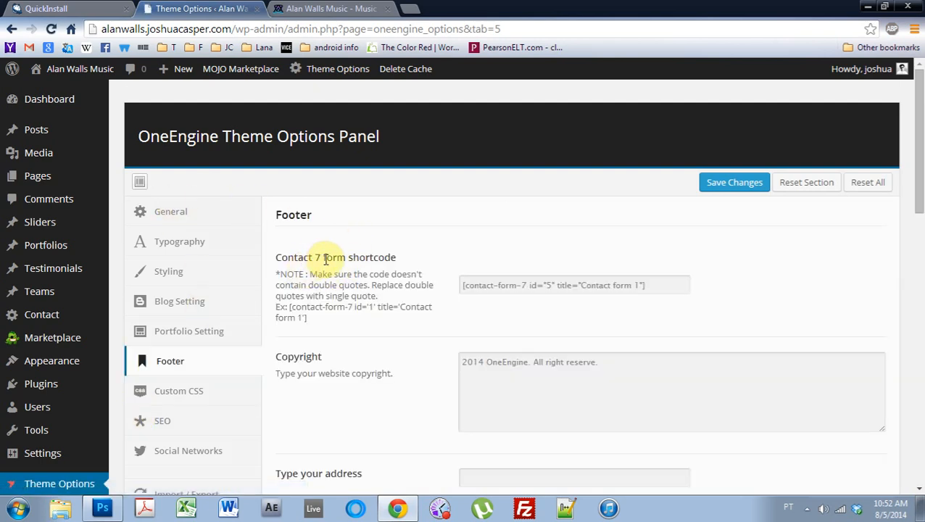
mouse_move(403, 290)
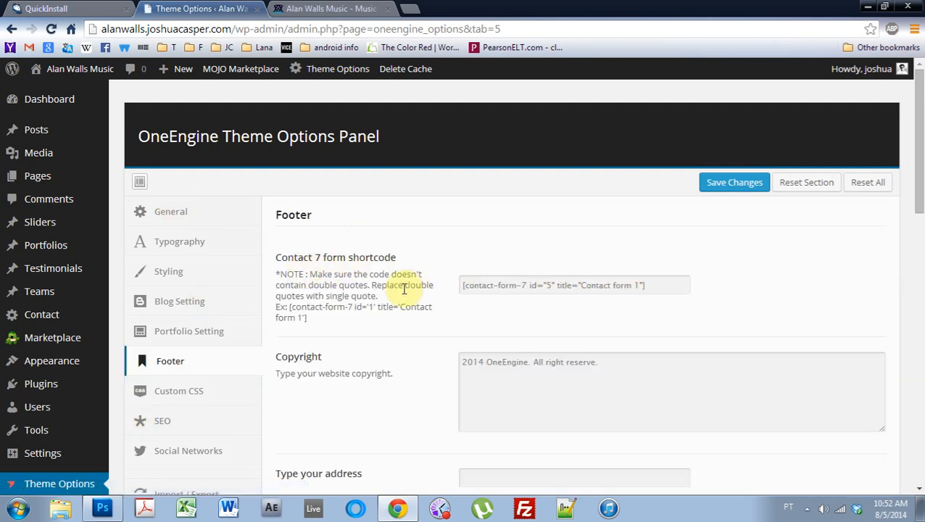
mouse_move(307, 328)
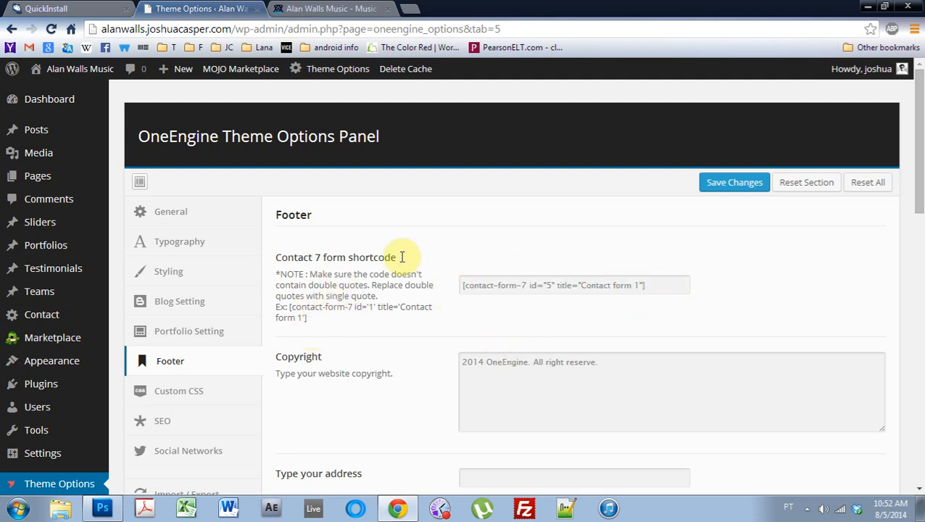
scroll("down", 3)
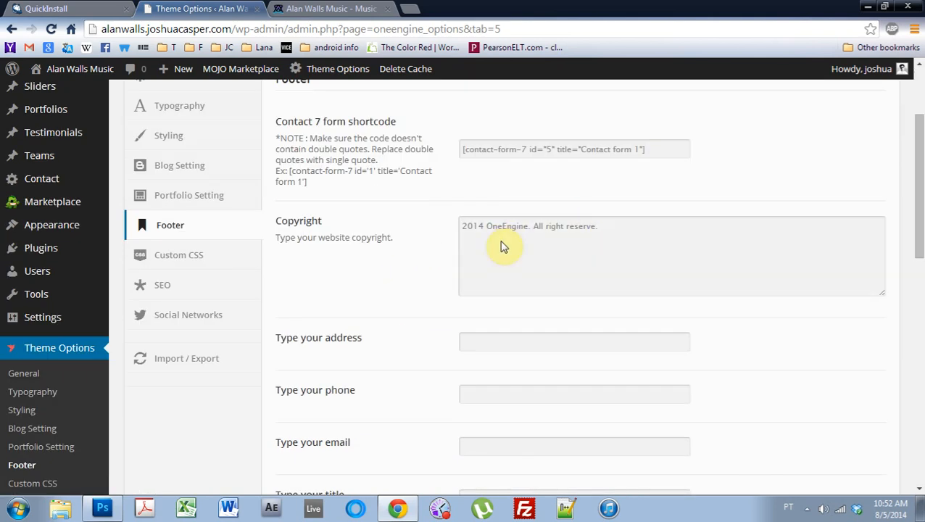
double_click(508, 226)
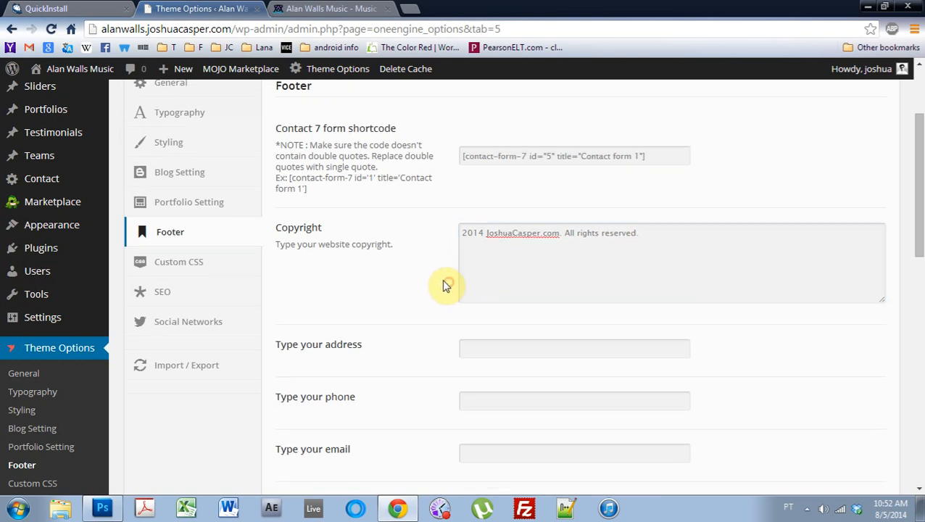
scroll("down", 3)
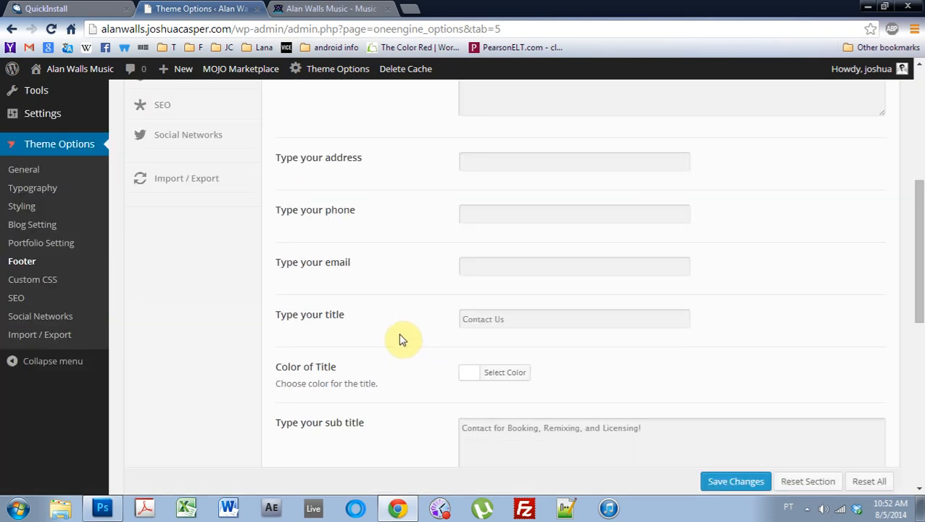
mouse_move(563, 180)
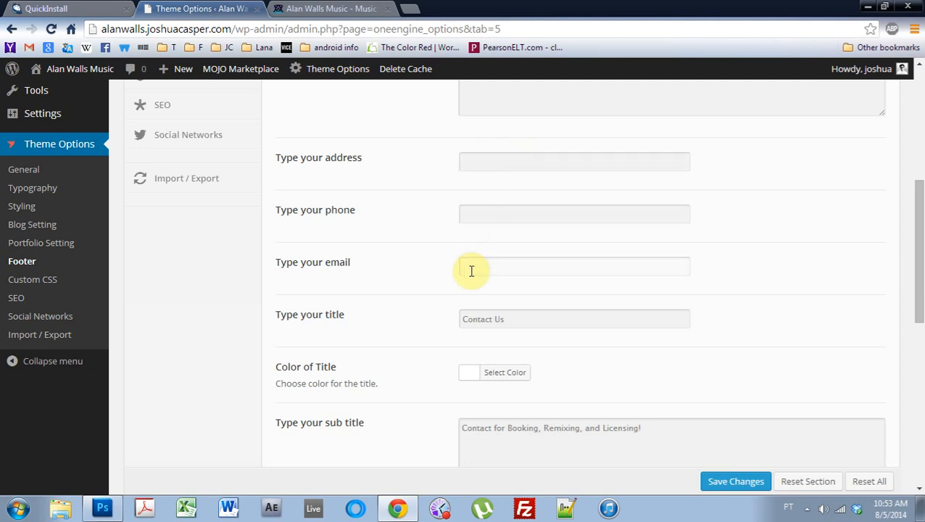
mouse_move(516, 267)
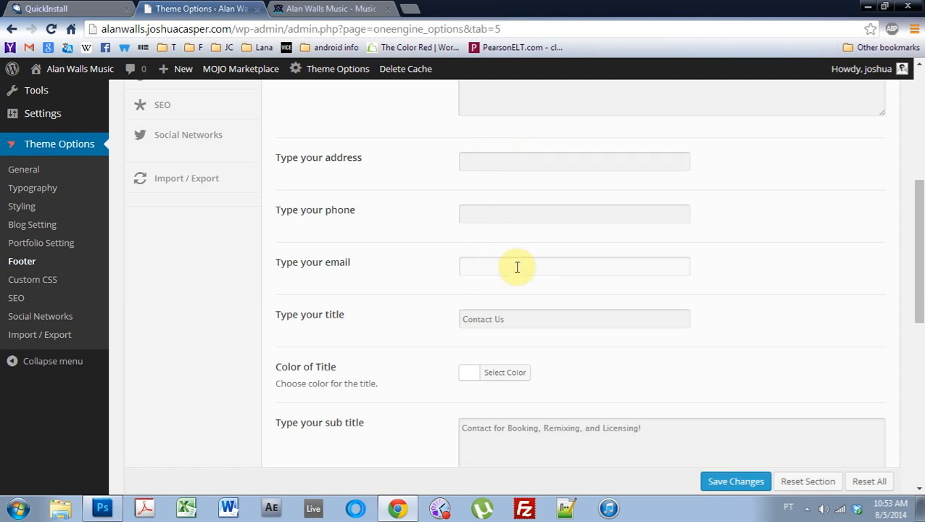
mouse_move(485, 258)
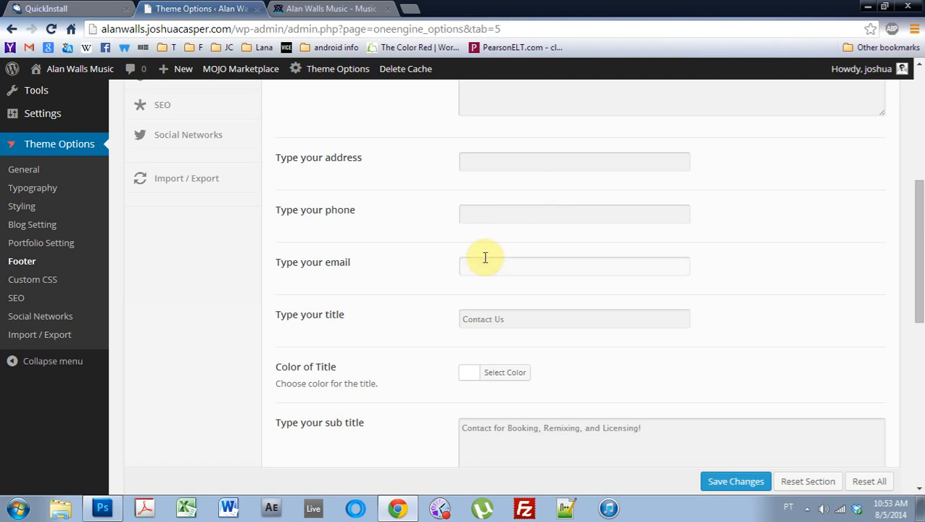
mouse_move(512, 328)
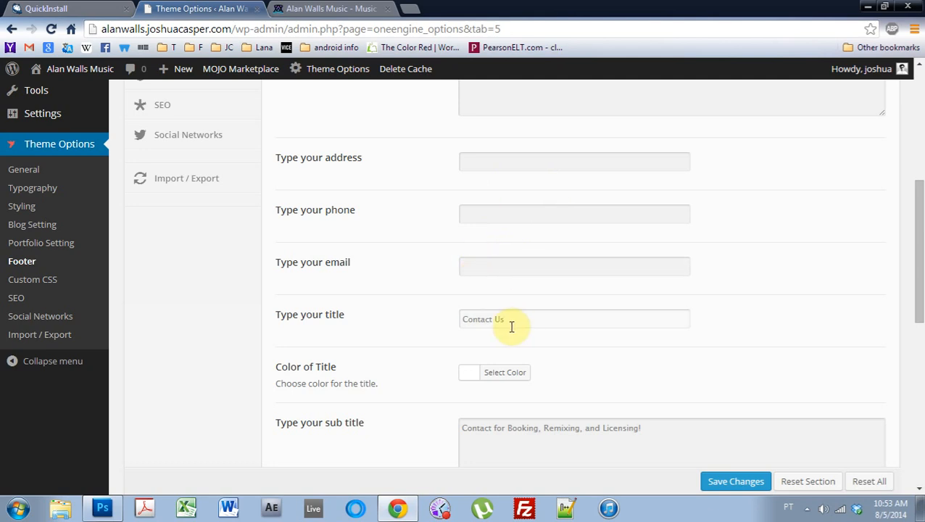
scroll("down", 3)
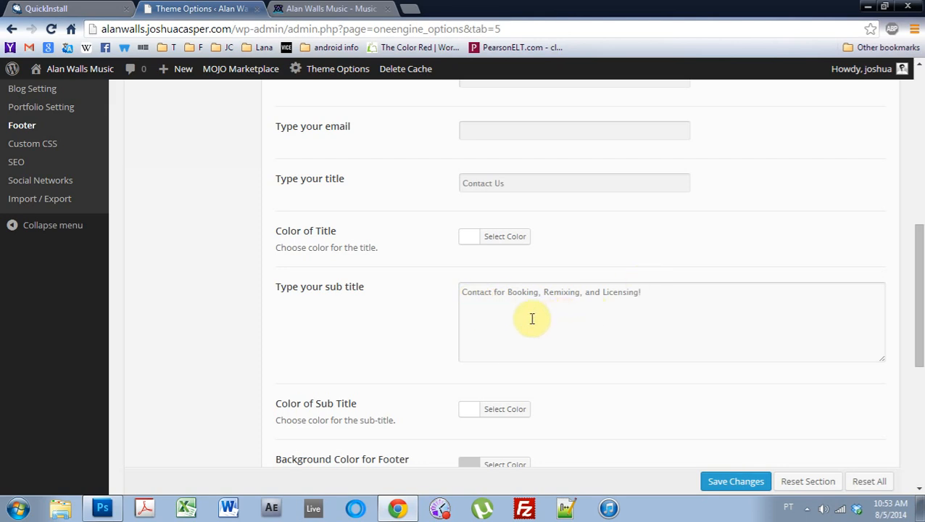
scroll("down", 3)
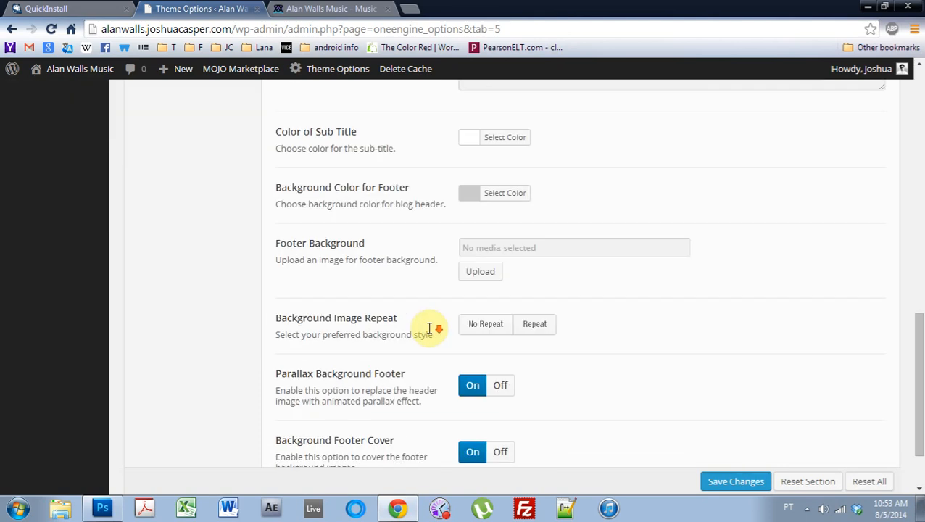
mouse_move(331, 223)
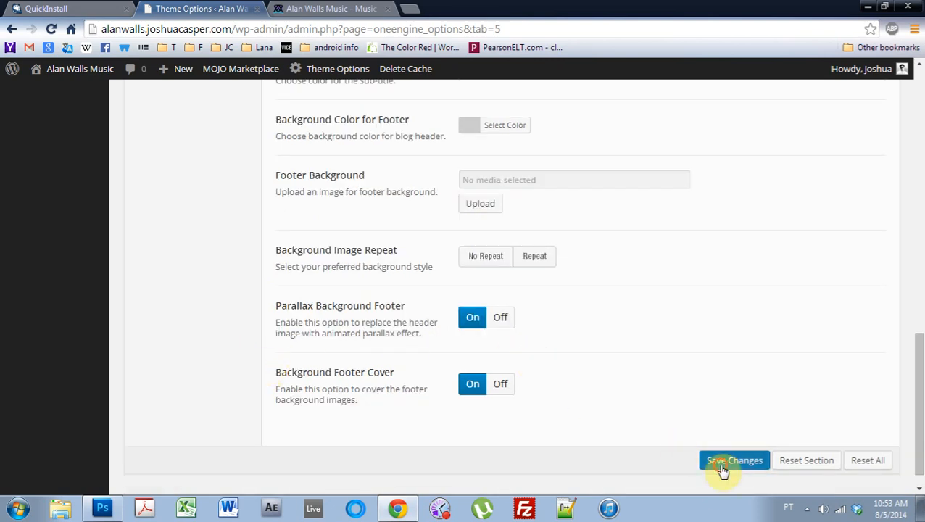
Step: Save the footer settings, verify the 2014 JoshuaCasper.com copyright on the live site, then go to General settings
left_click(734, 461)
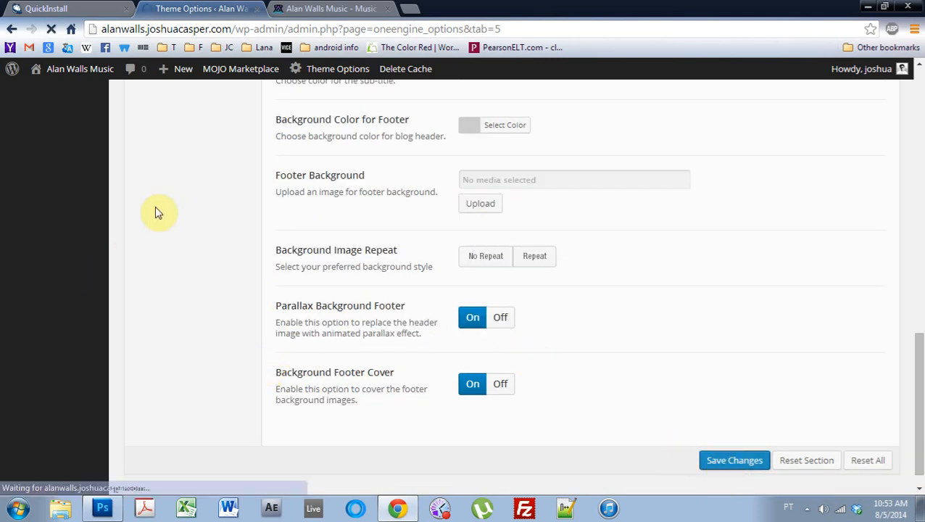
left_click(734, 461)
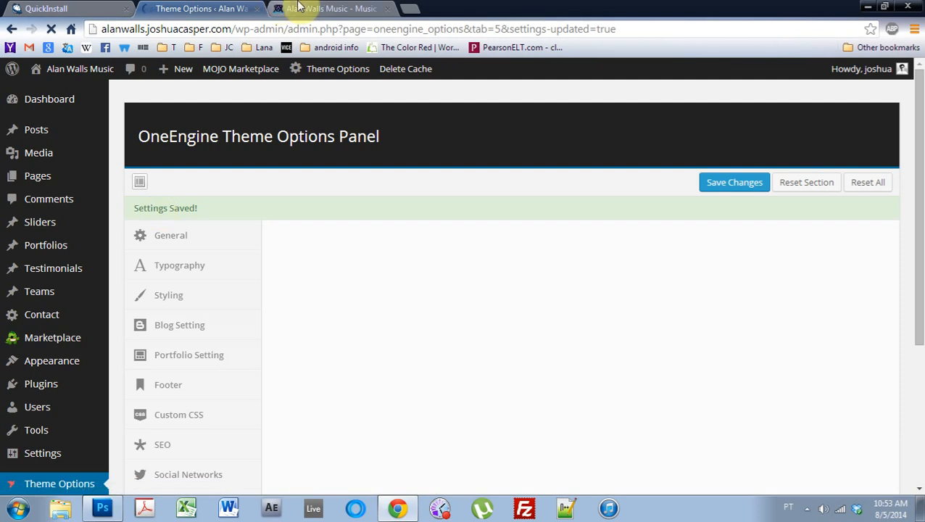
left_click(330, 9)
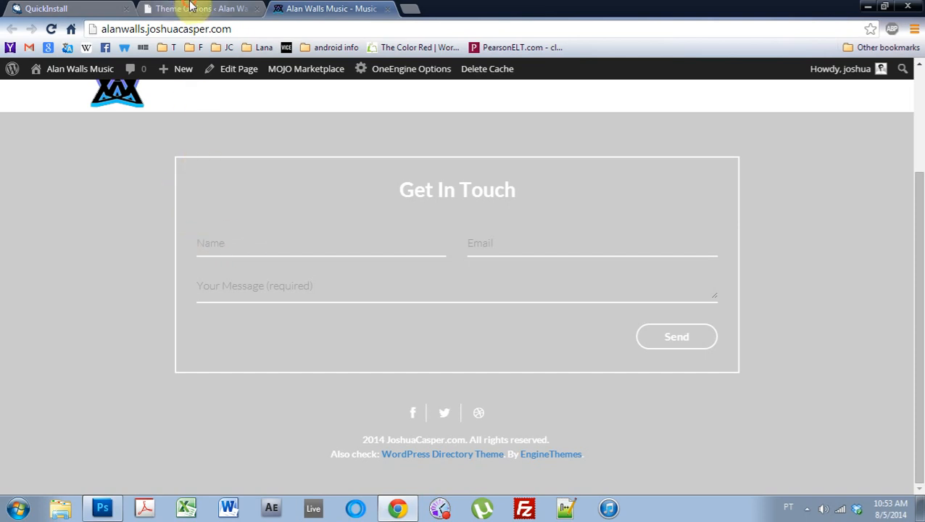
left_click(191, 8)
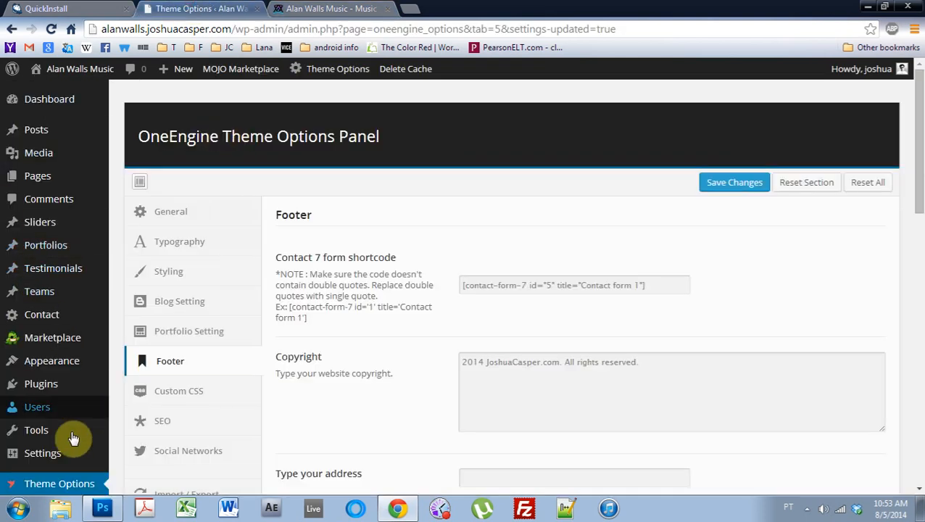
left_click(172, 212)
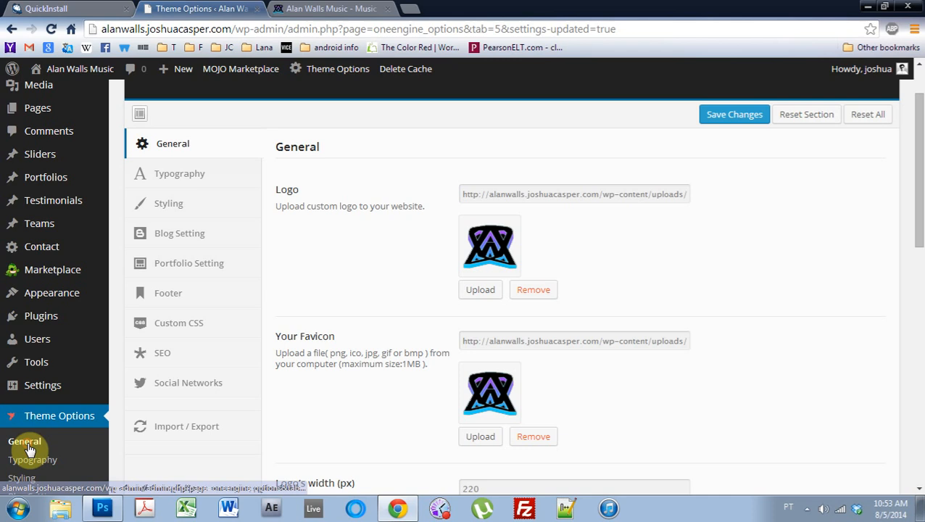
mouse_move(389, 415)
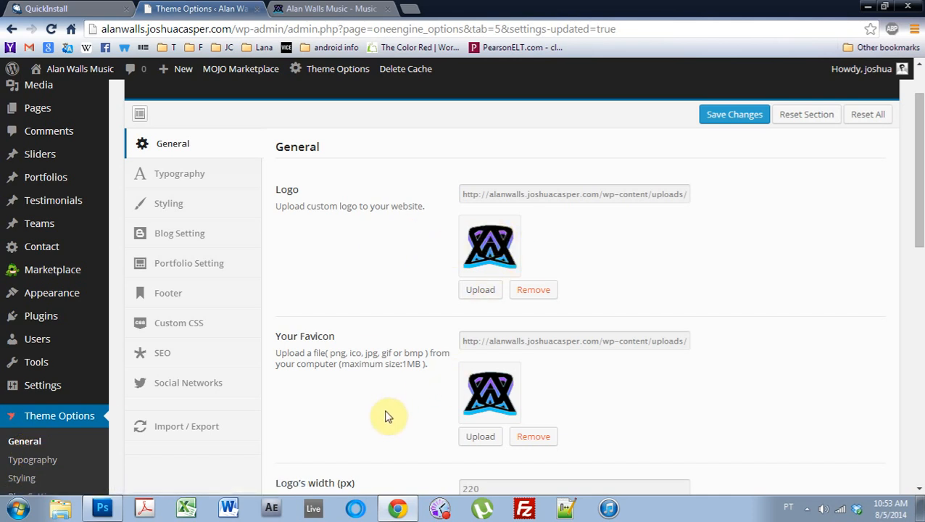
mouse_move(377, 294)
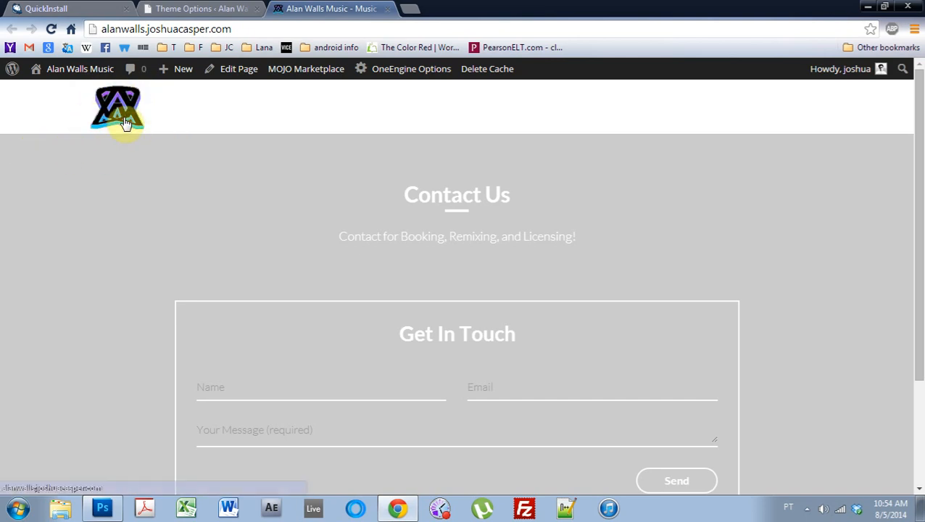
mouse_move(223, 96)
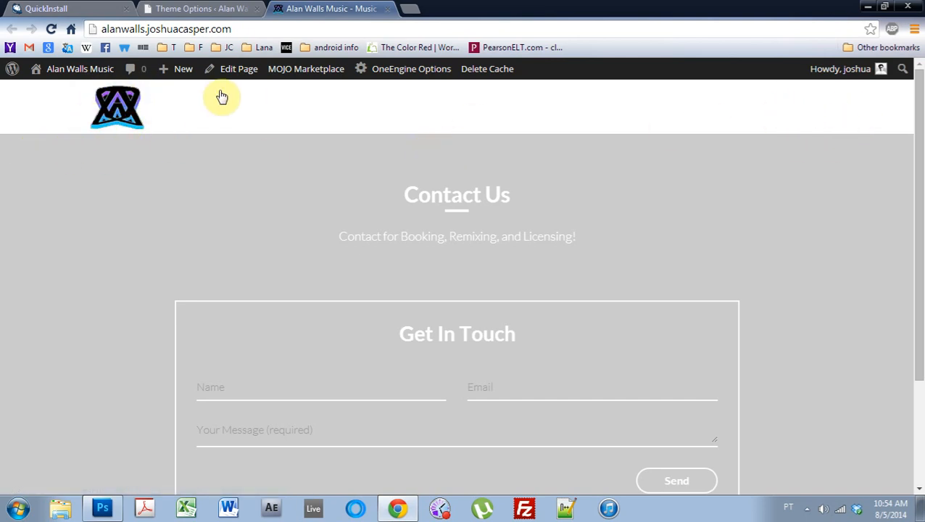
Step: Switch between Theme Options and the Alan Walls Music site, ending on the live site
left_click(201, 8)
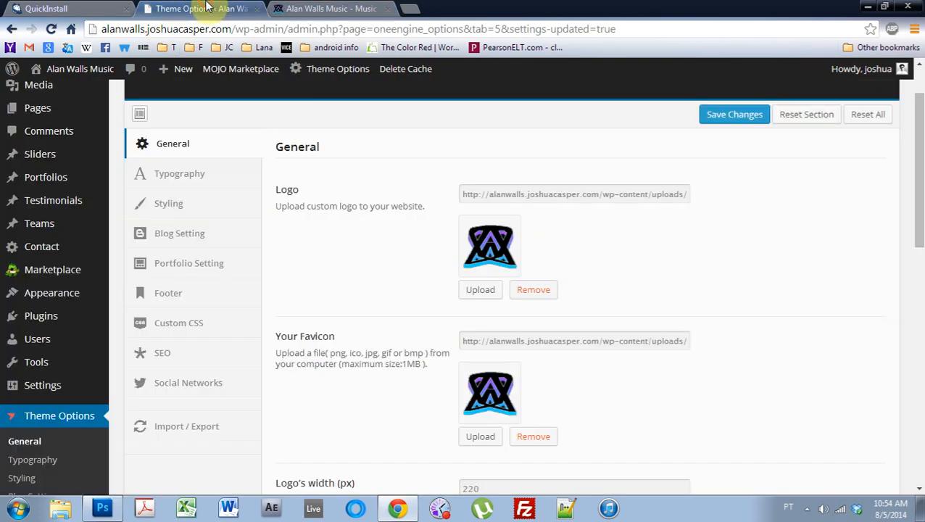
mouse_move(495, 238)
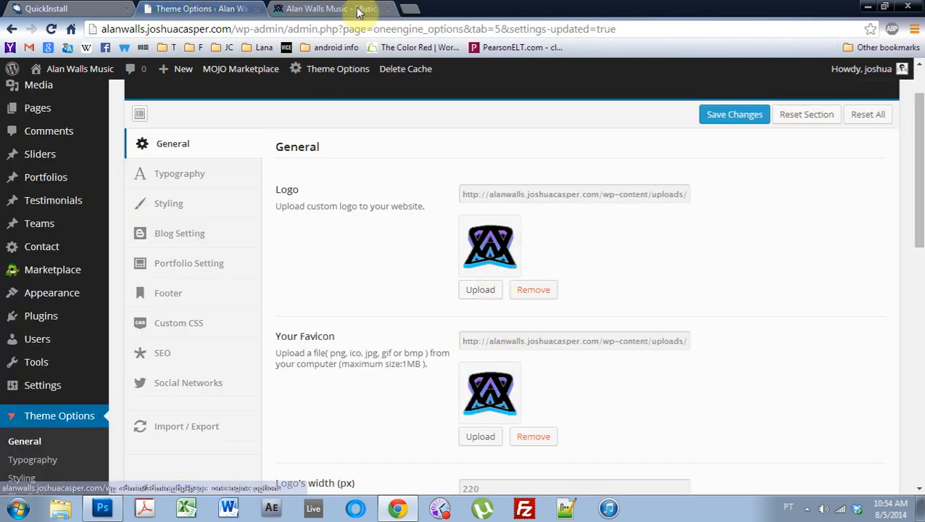
left_click(333, 9)
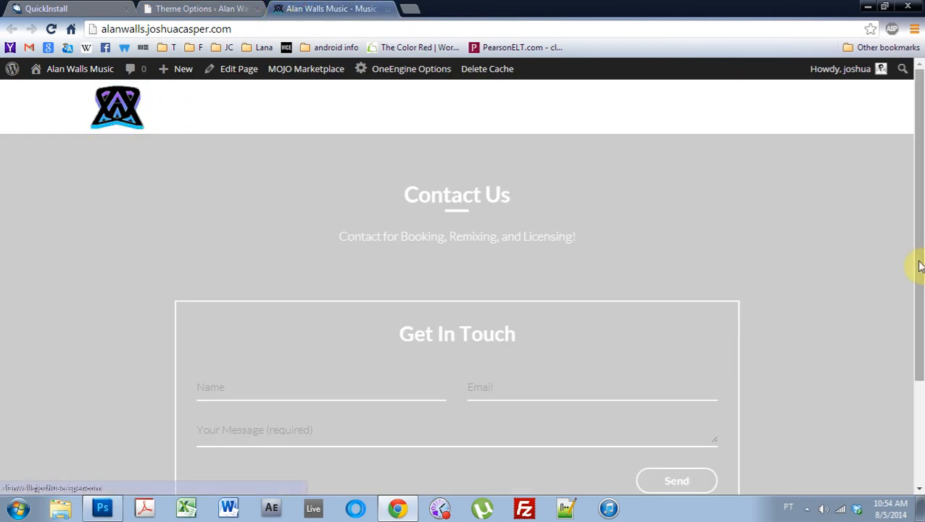
scroll("down", 3)
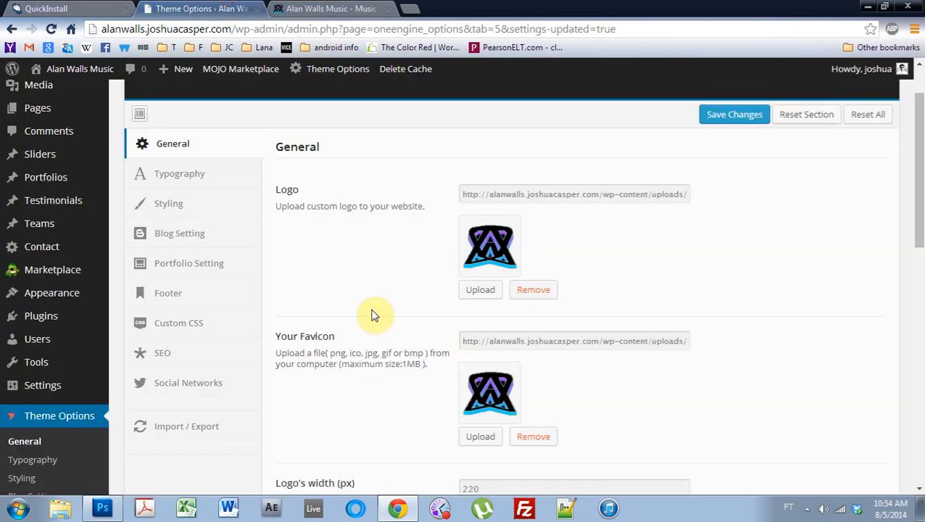
left_click(322, 9)
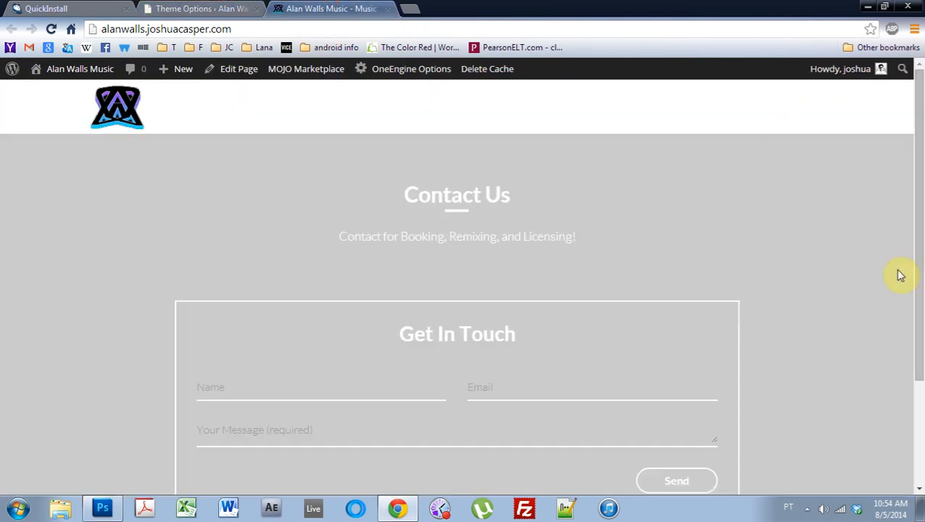
scroll("down", 3)
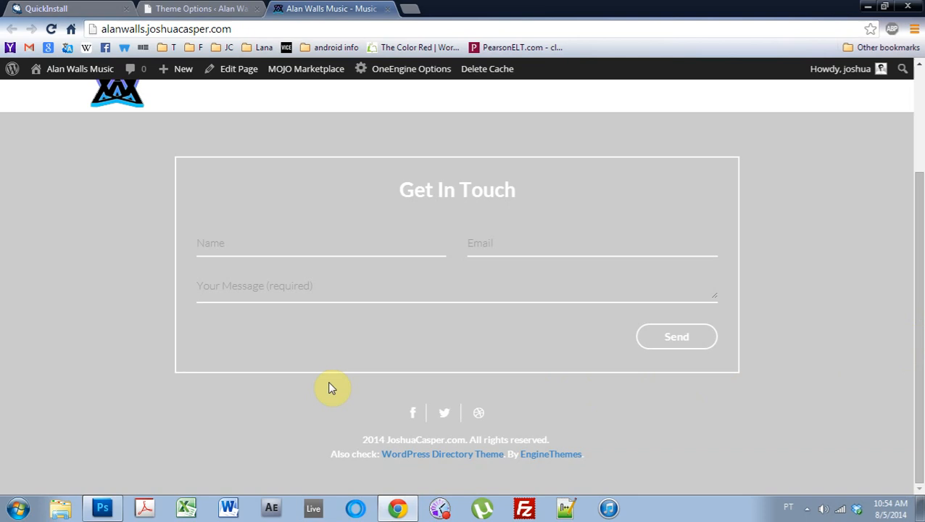
mouse_move(349, 467)
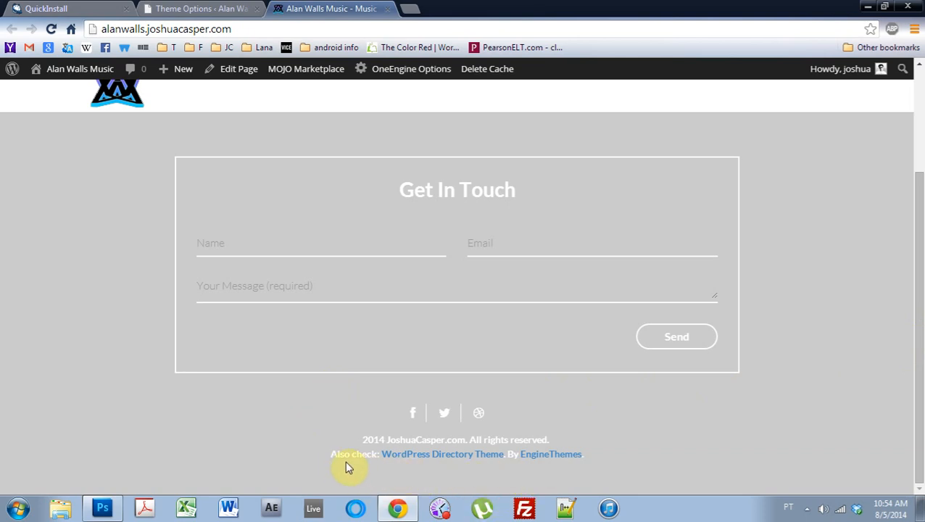
mouse_move(522, 467)
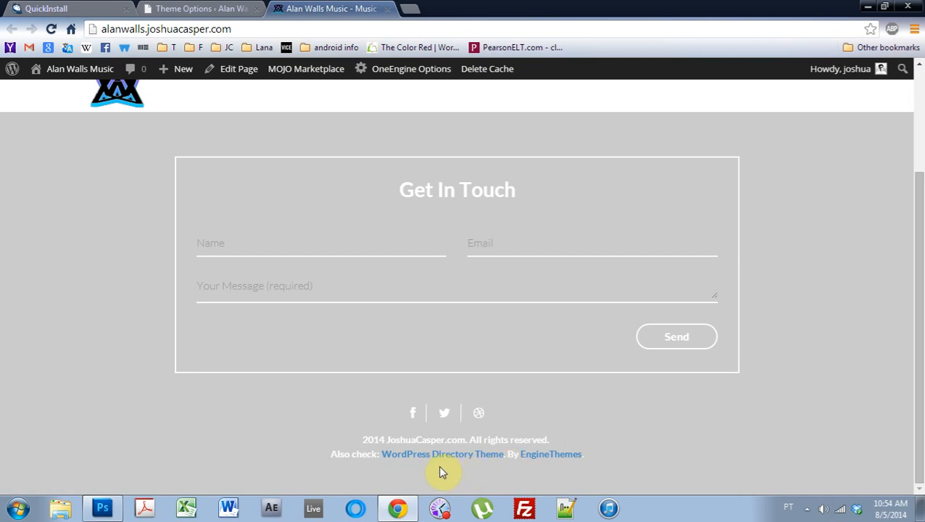
mouse_move(426, 497)
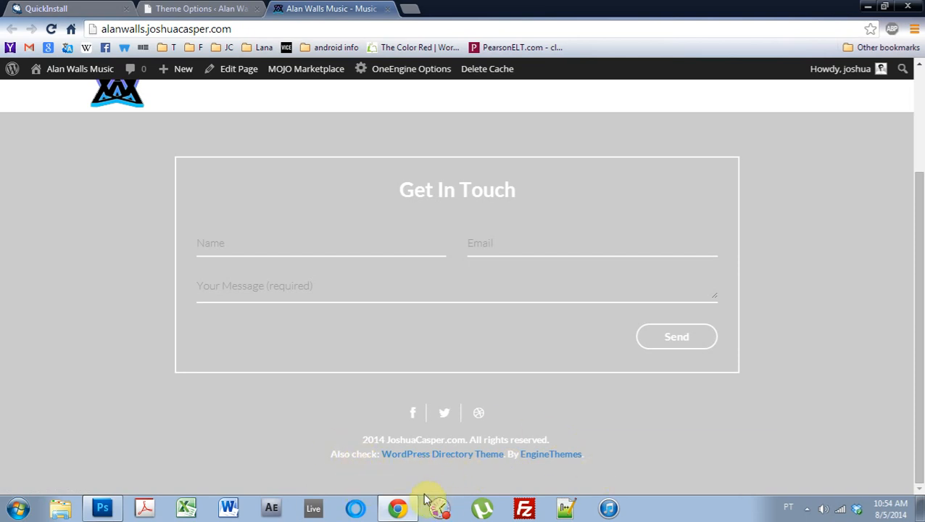
mouse_move(516, 479)
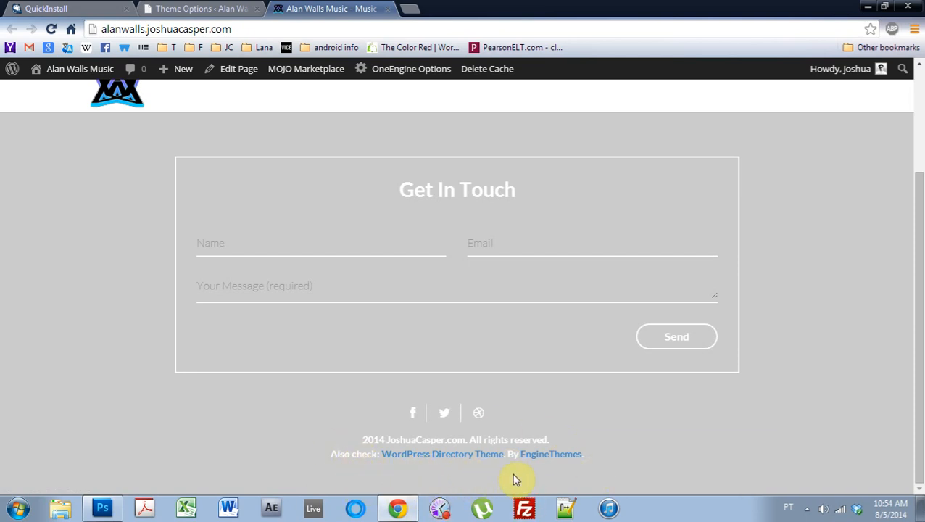
mouse_move(264, 409)
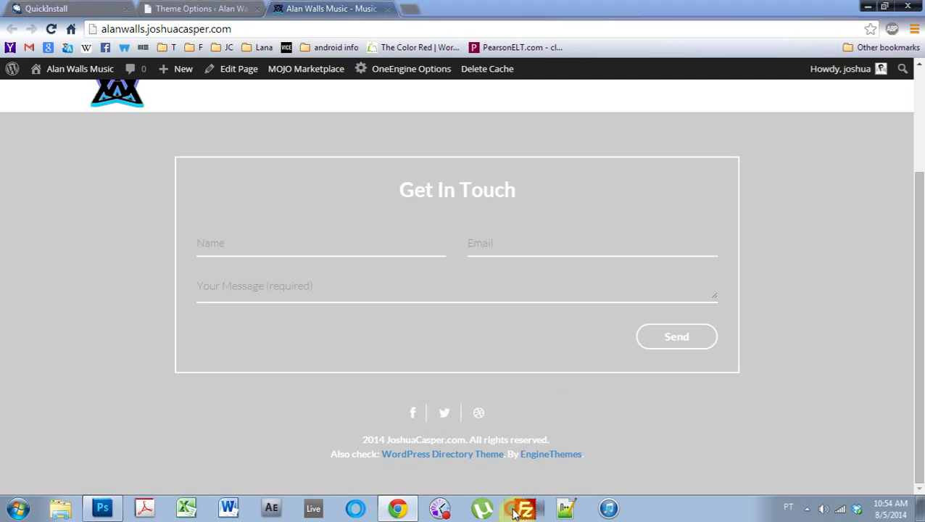
mouse_move(548, 291)
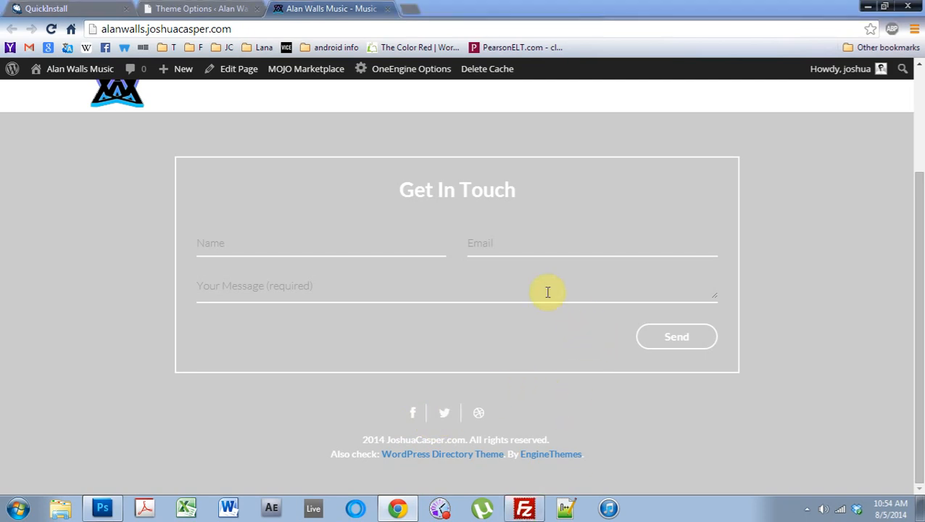
mouse_move(428, 363)
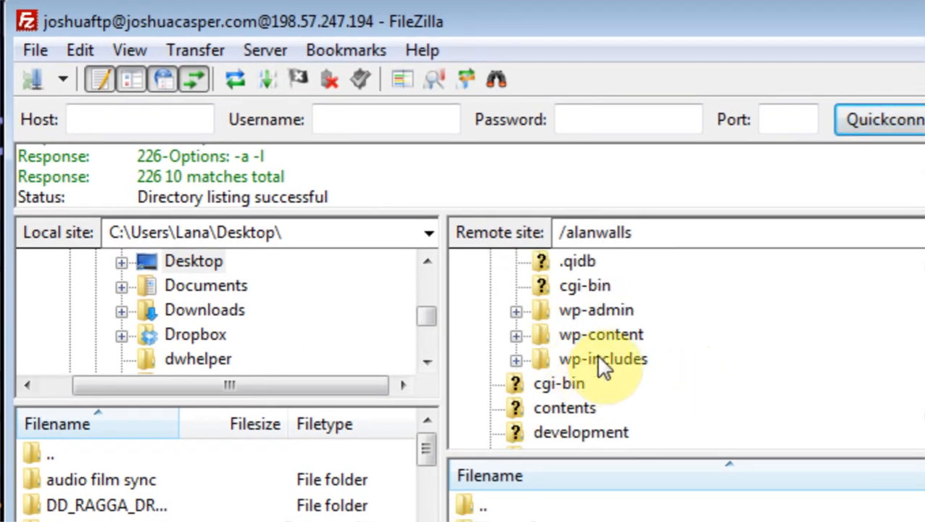
Step: Browse to wp-content/themes/oneengine on the server and grab footer.php onto the desktop
left_click(592, 335)
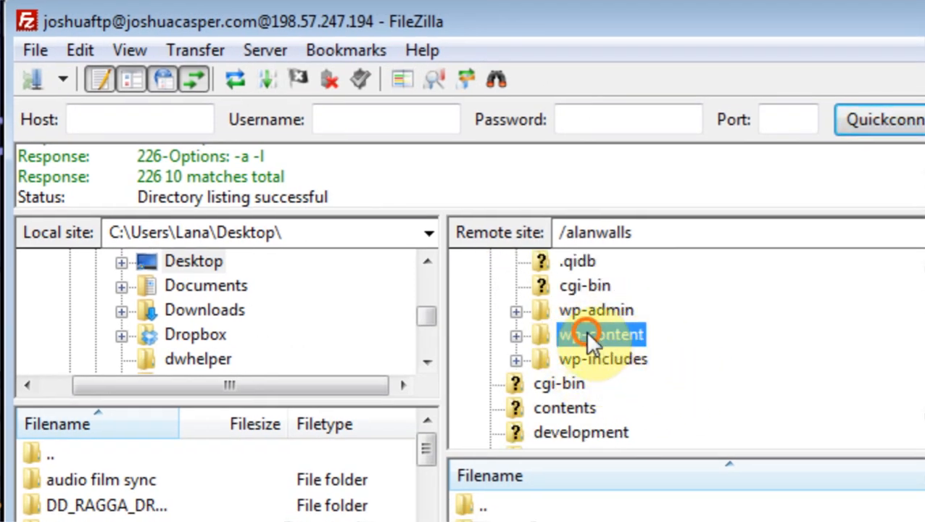
double_click(597, 334)
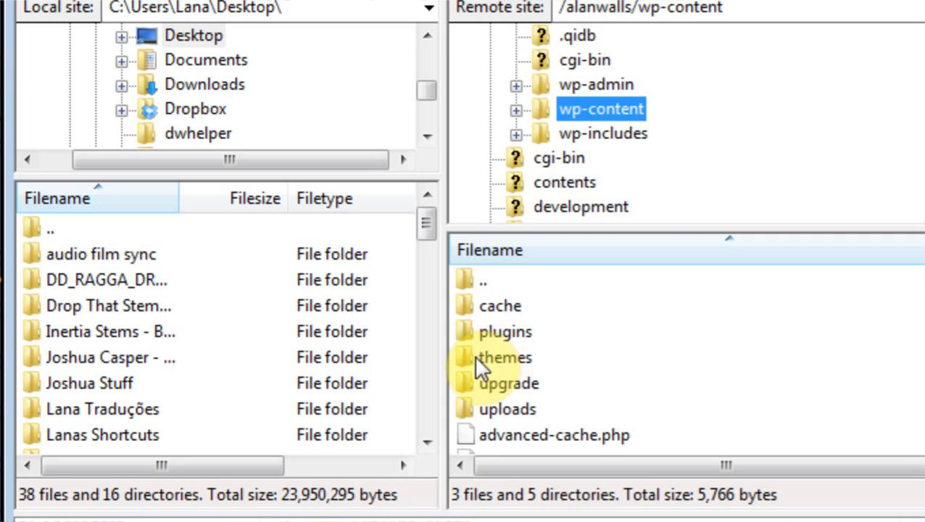
double_click(502, 357)
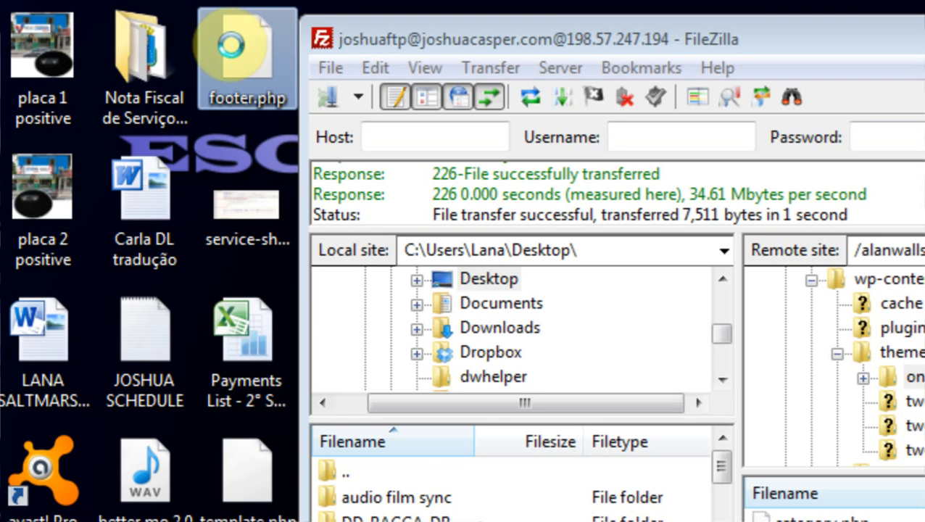
right_click(247, 43)
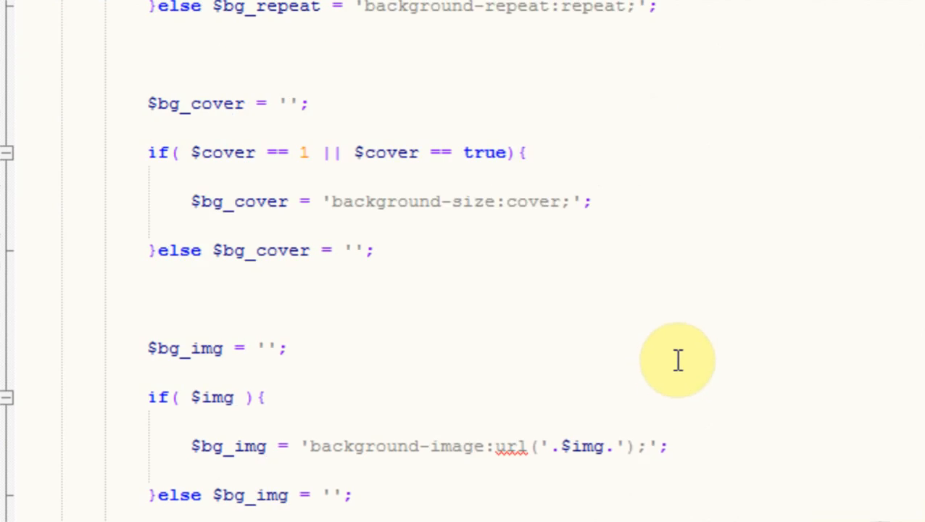
Step: Delete the 'Also check … By EngineThemes' credit lines from footer.php's copyright div and save
scroll("down", 3)
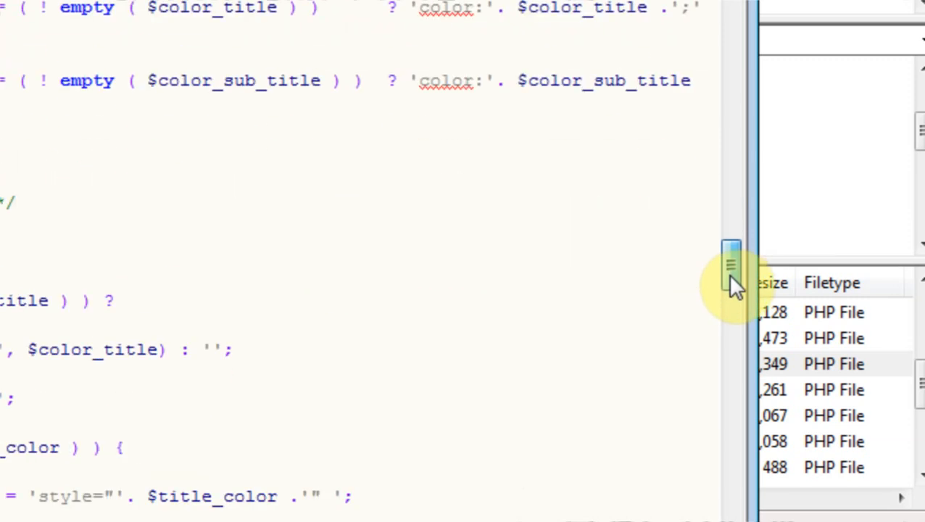
scroll("down", 3)
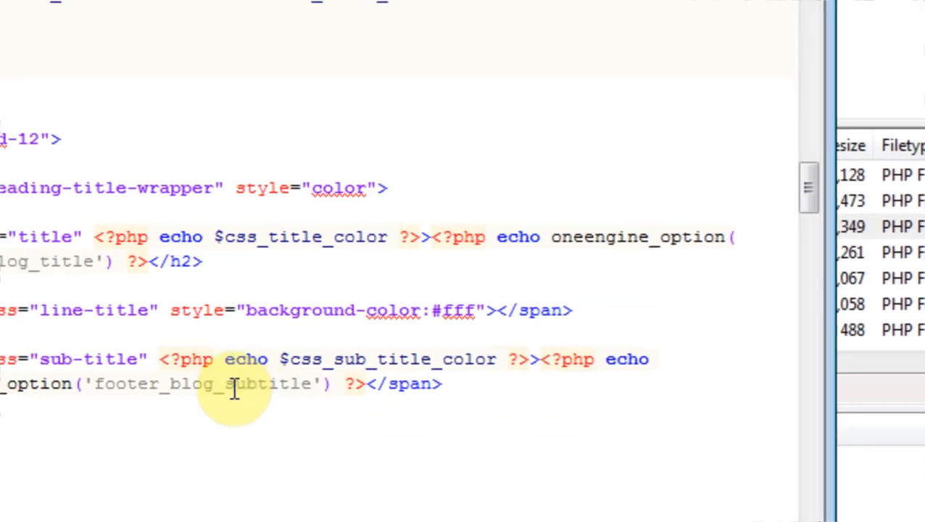
scroll("down", 3)
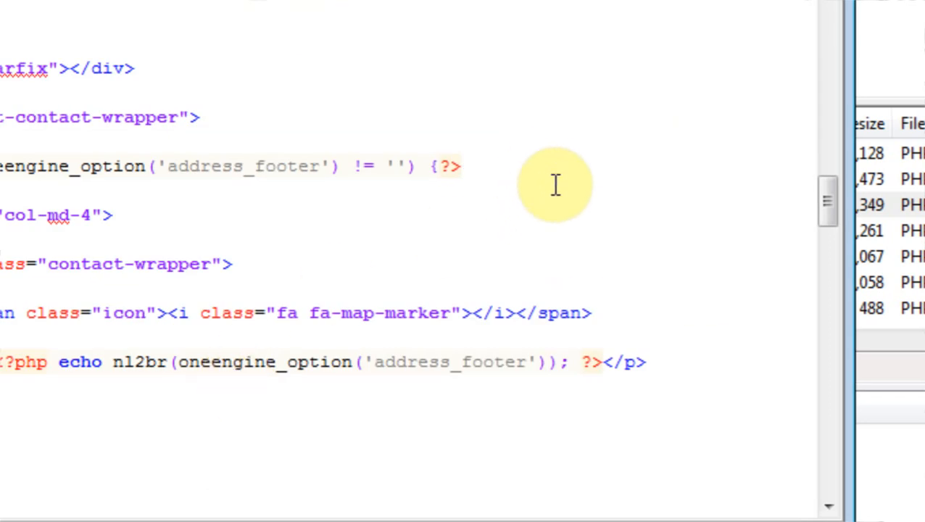
mouse_move(497, 182)
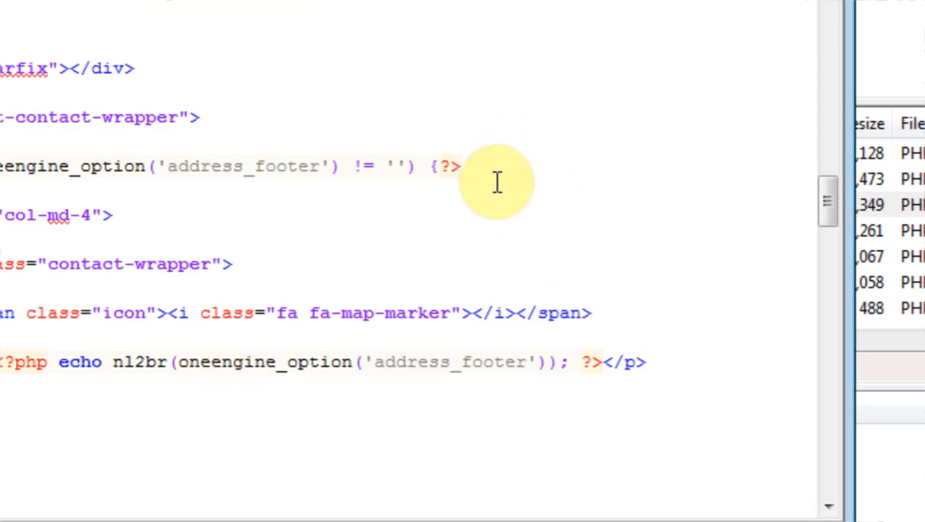
scroll("down", 3)
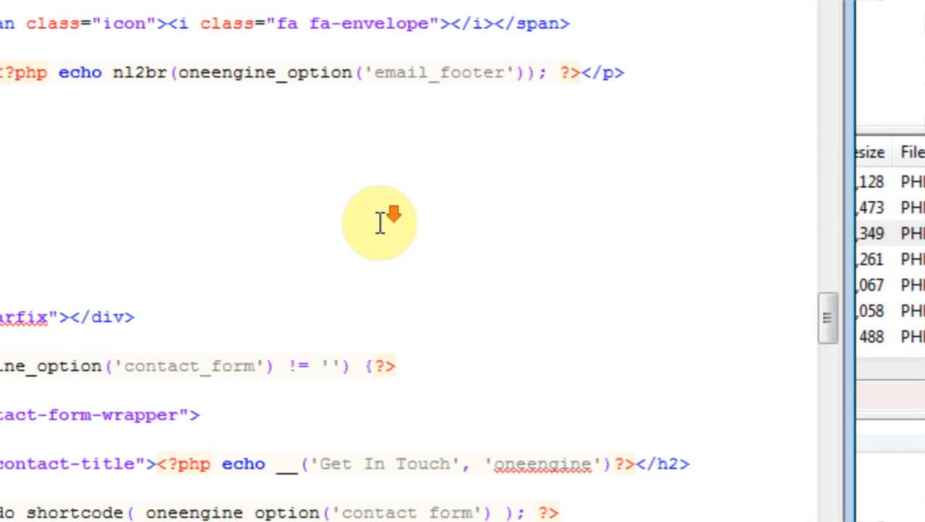
scroll("down", 3)
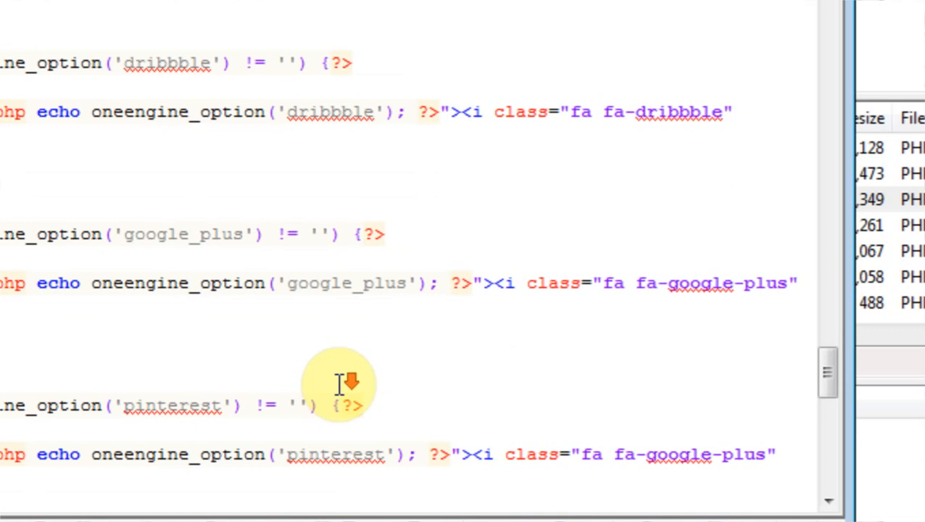
scroll("down", 3)
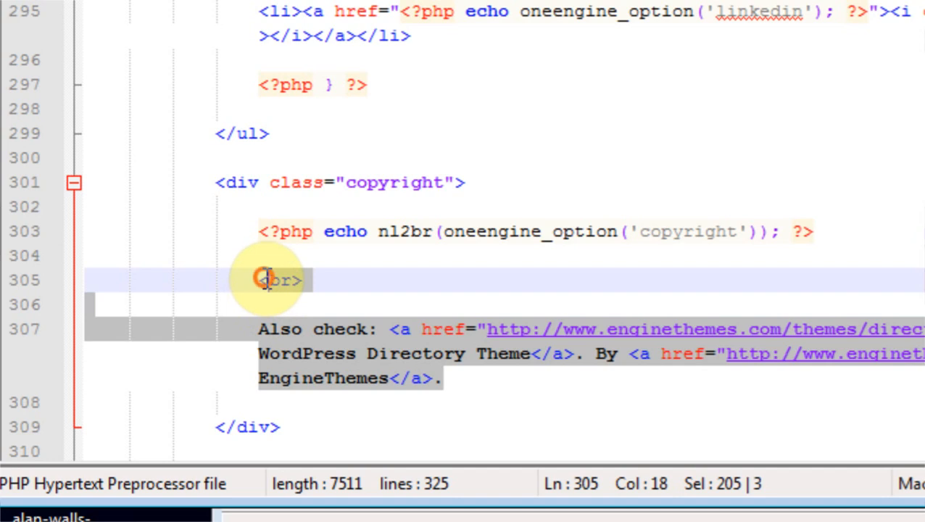
mouse_move(518, 304)
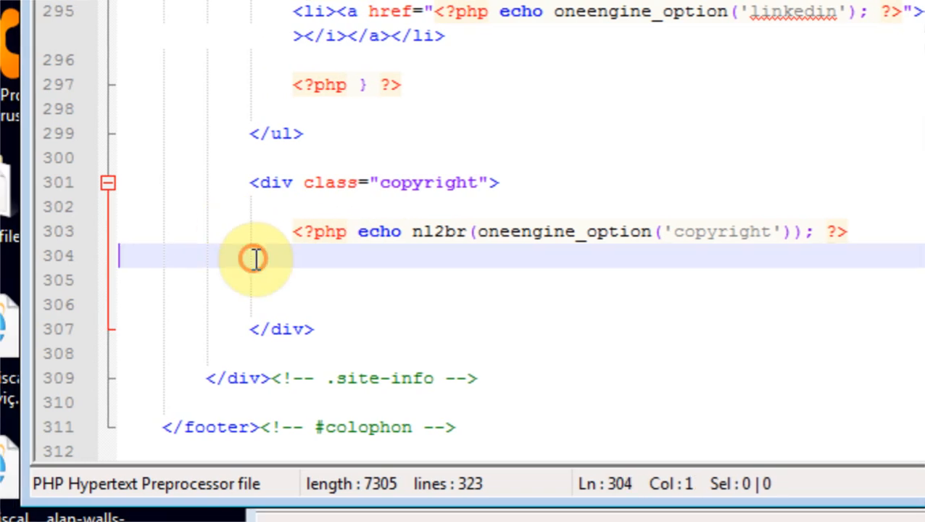
left_click(238, 93)
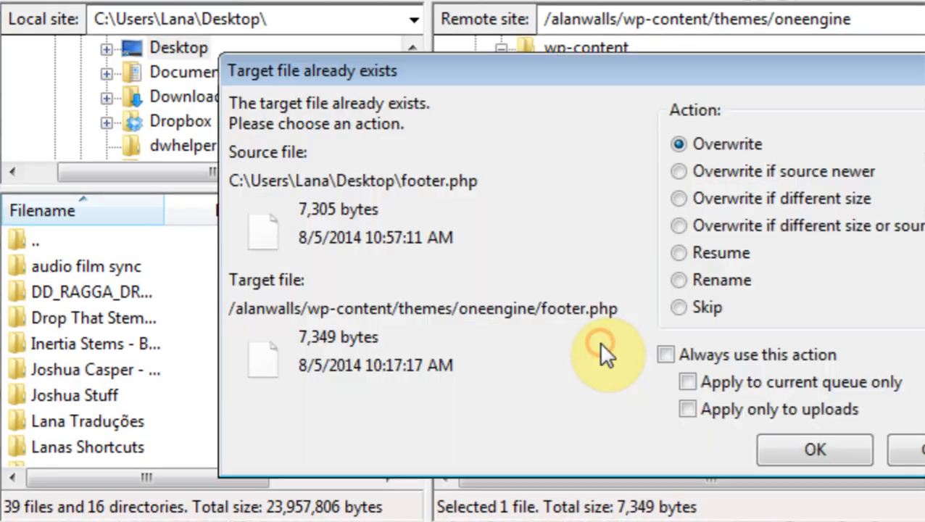
Step: Overwrite the server's footer.php in wp-content/themes/oneengine with the edited copy
left_click(812, 450)
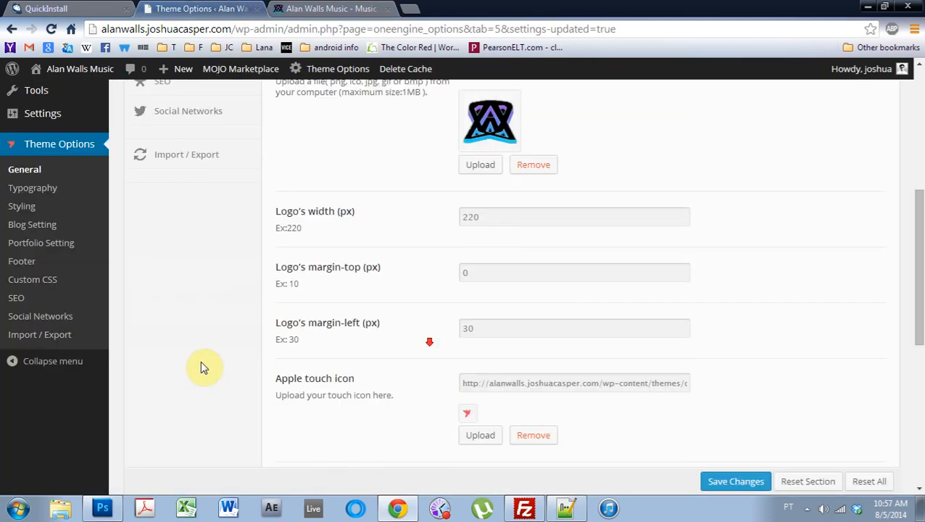
left_click(22, 261)
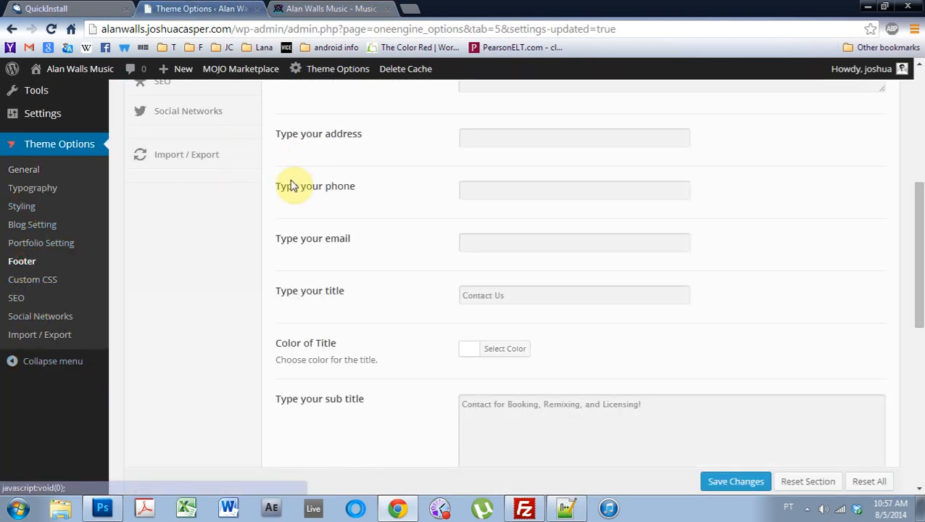
scroll("down", 3)
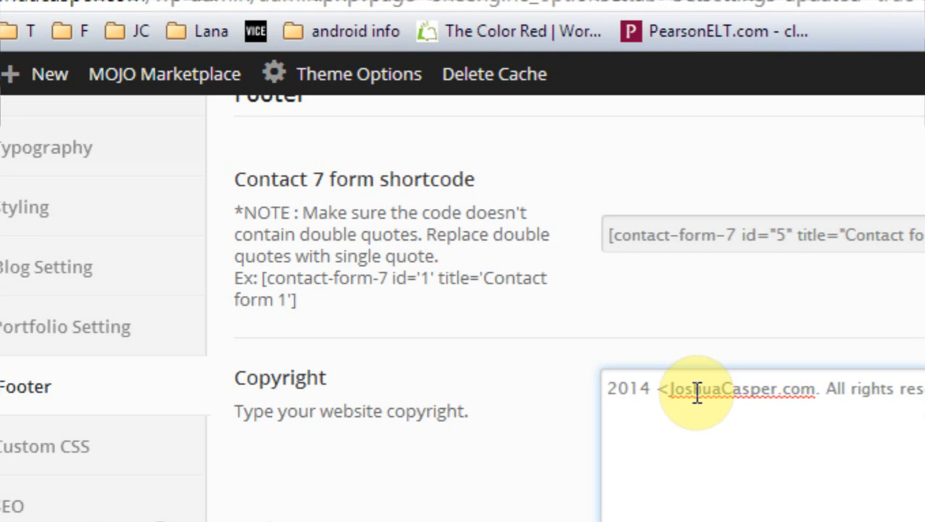
type("a href")
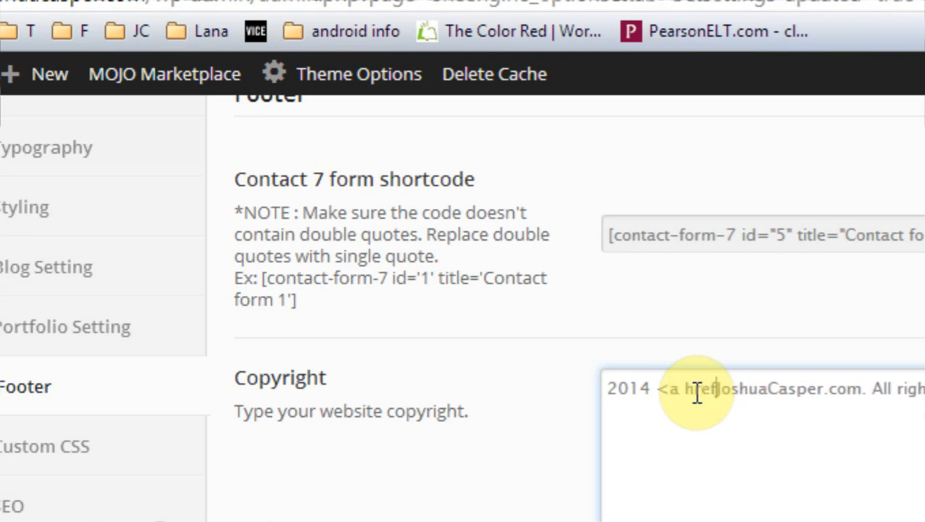
type("=\"htt")
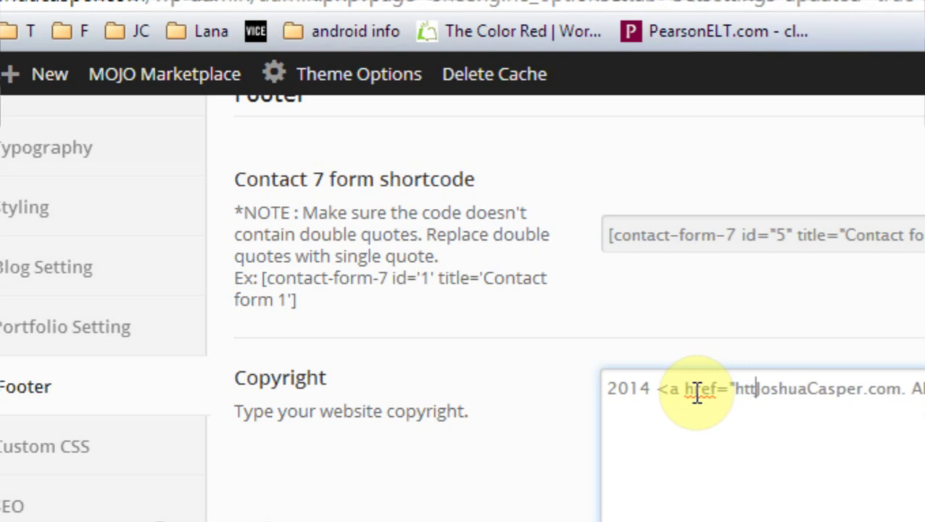
type("p://www.joshu")
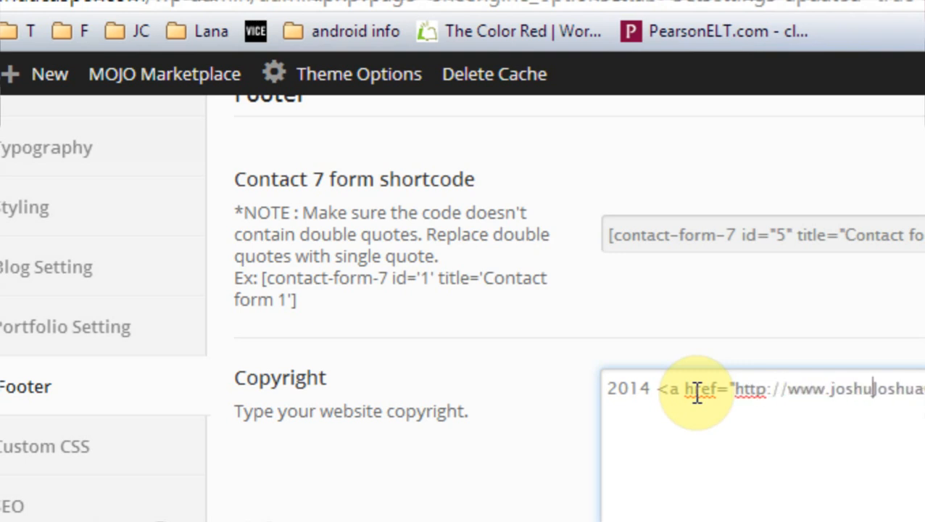
type("casper.com\">")
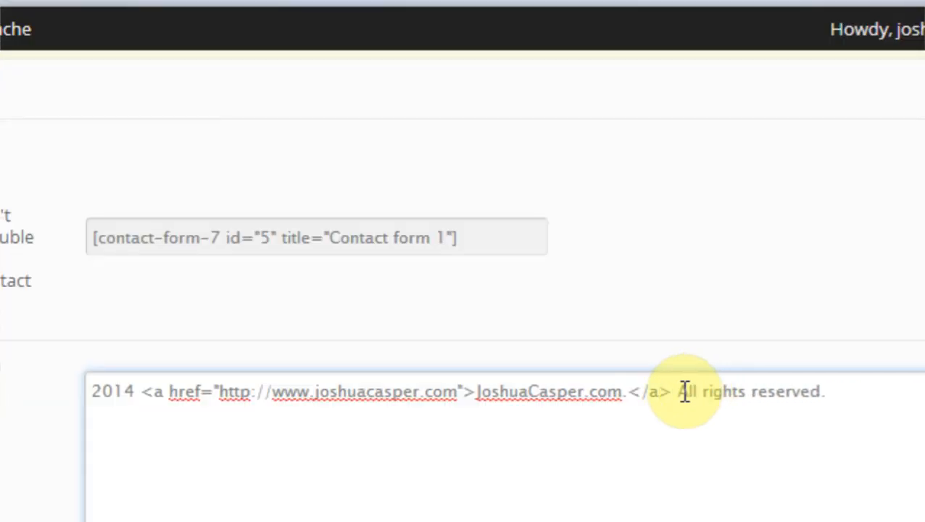
scroll("down", 3)
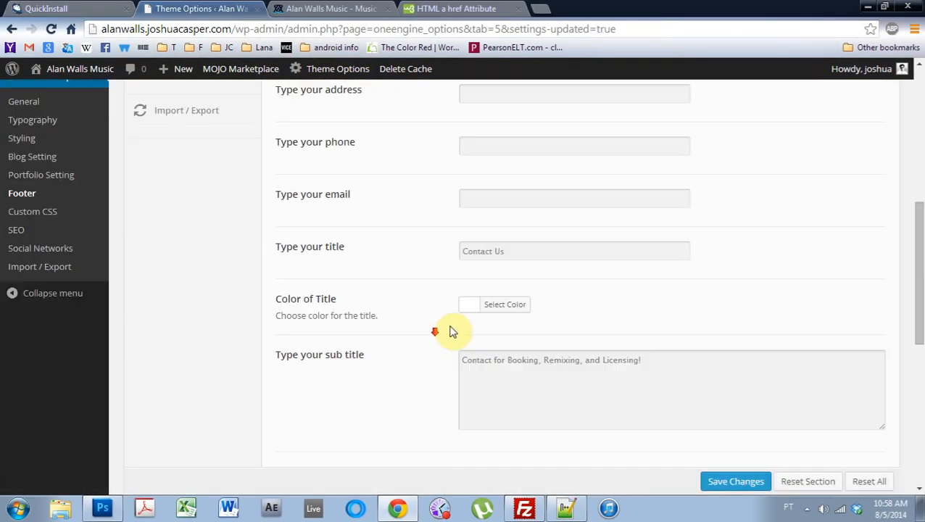
scroll("down", 3)
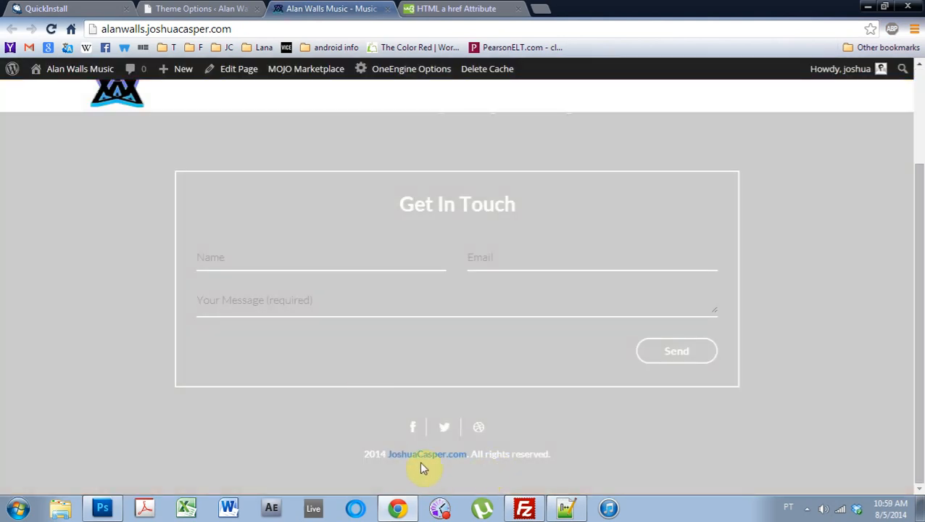
mouse_move(486, 460)
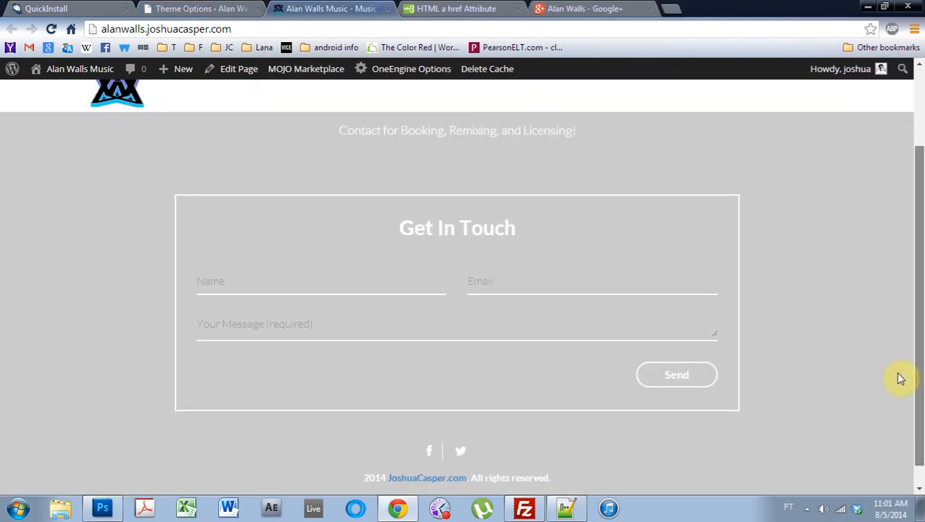
Step: Scroll the live Alan Walls Music contact section and footer to review the form and copyright
scroll("down", 3)
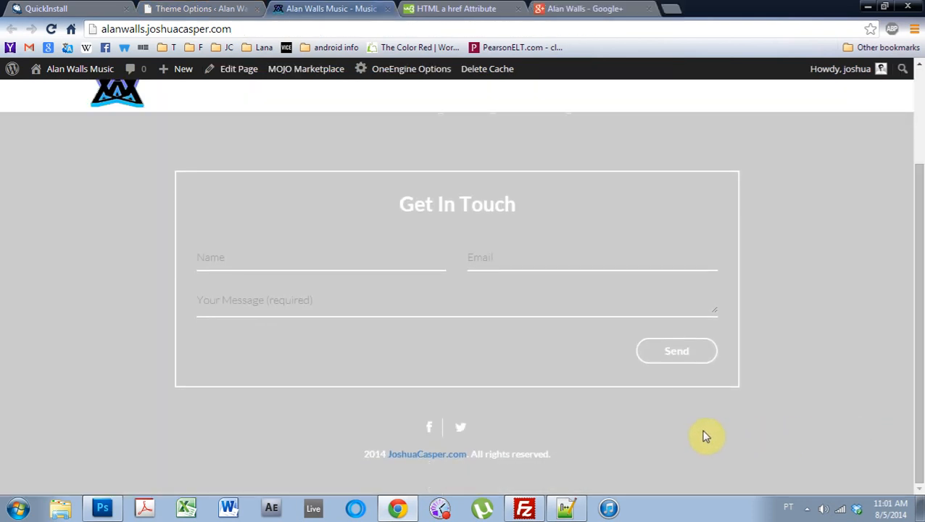
scroll("up", 3)
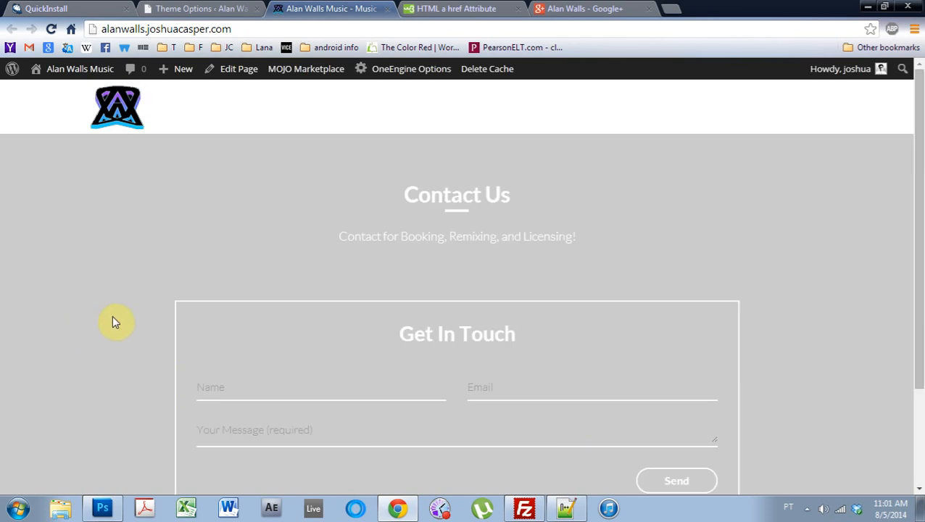
mouse_move(383, 324)
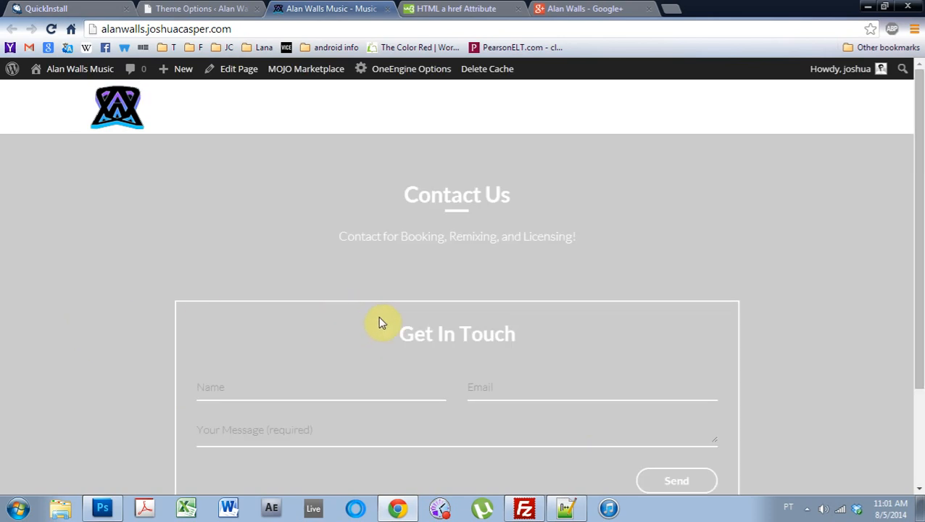
mouse_move(226, 438)
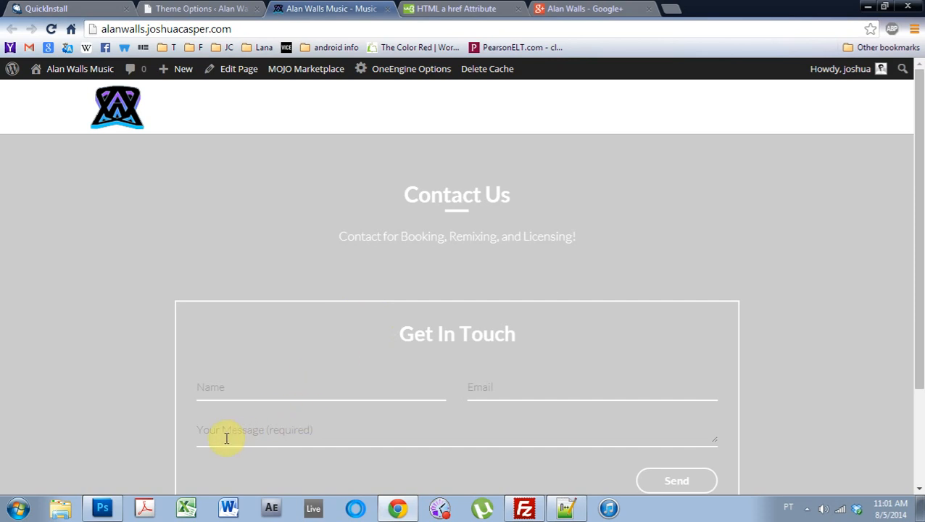
mouse_move(749, 502)
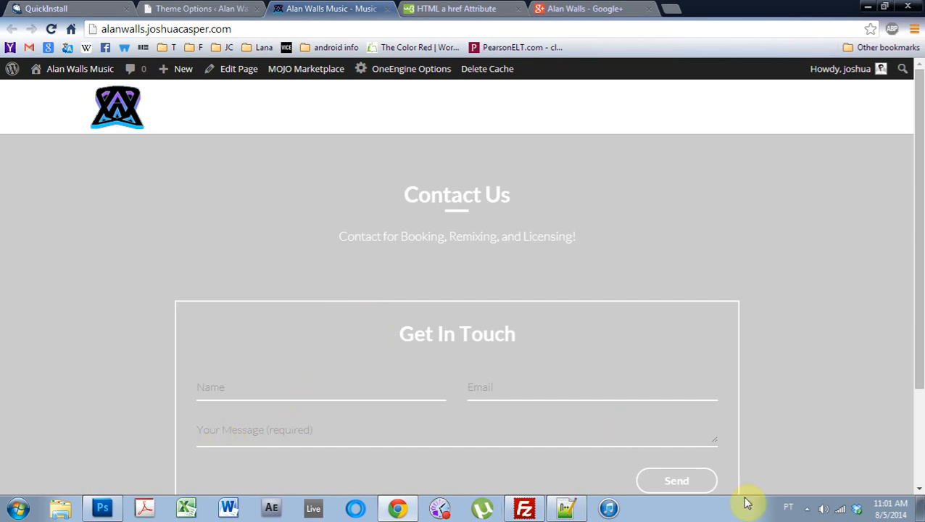